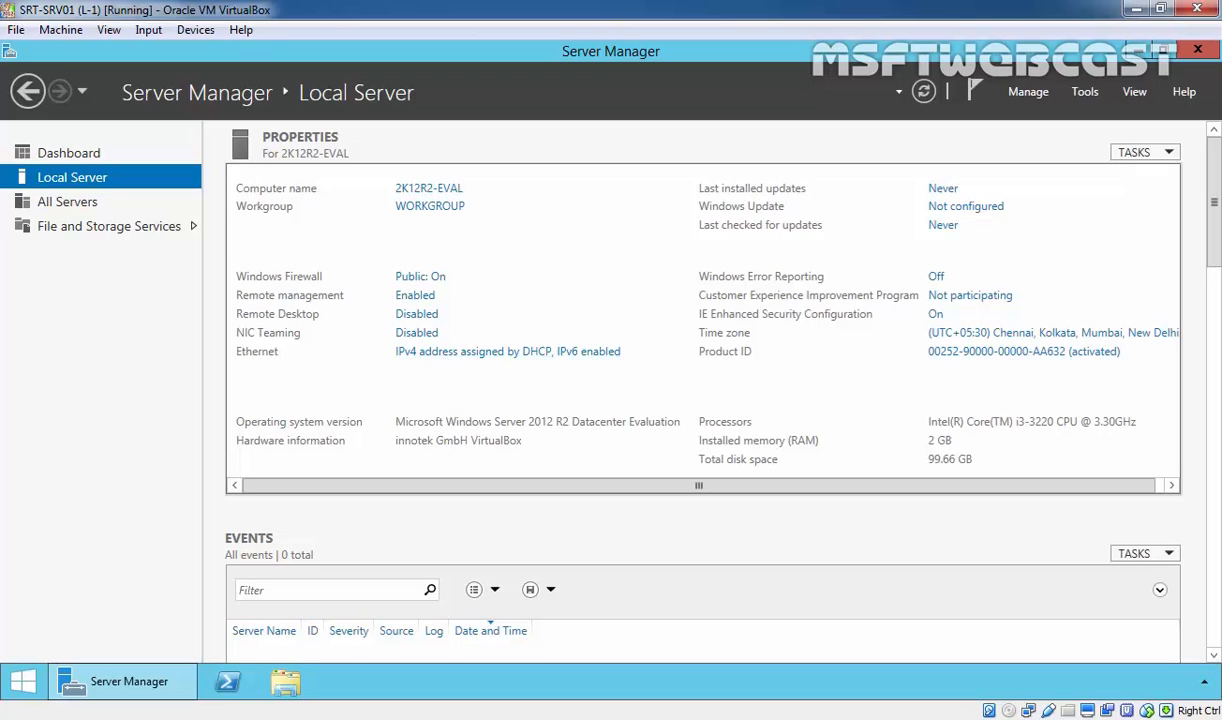
pyautogui.moveTo(410, 355)
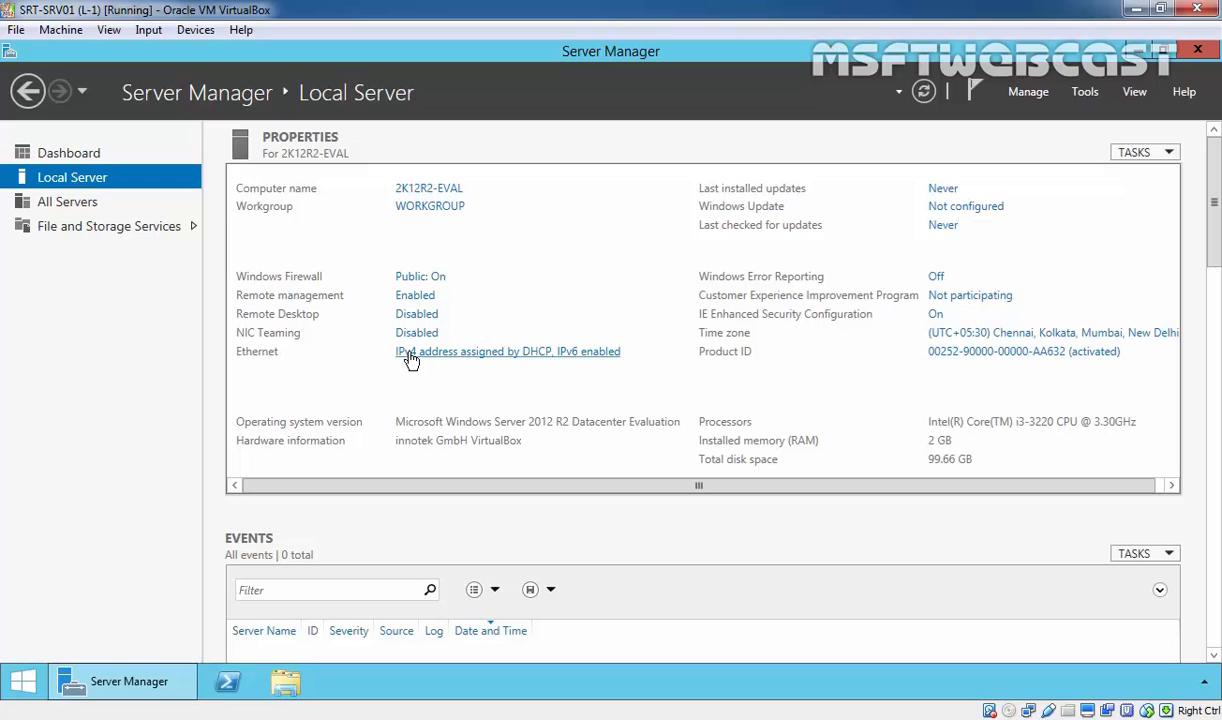
pyautogui.moveTo(435, 362)
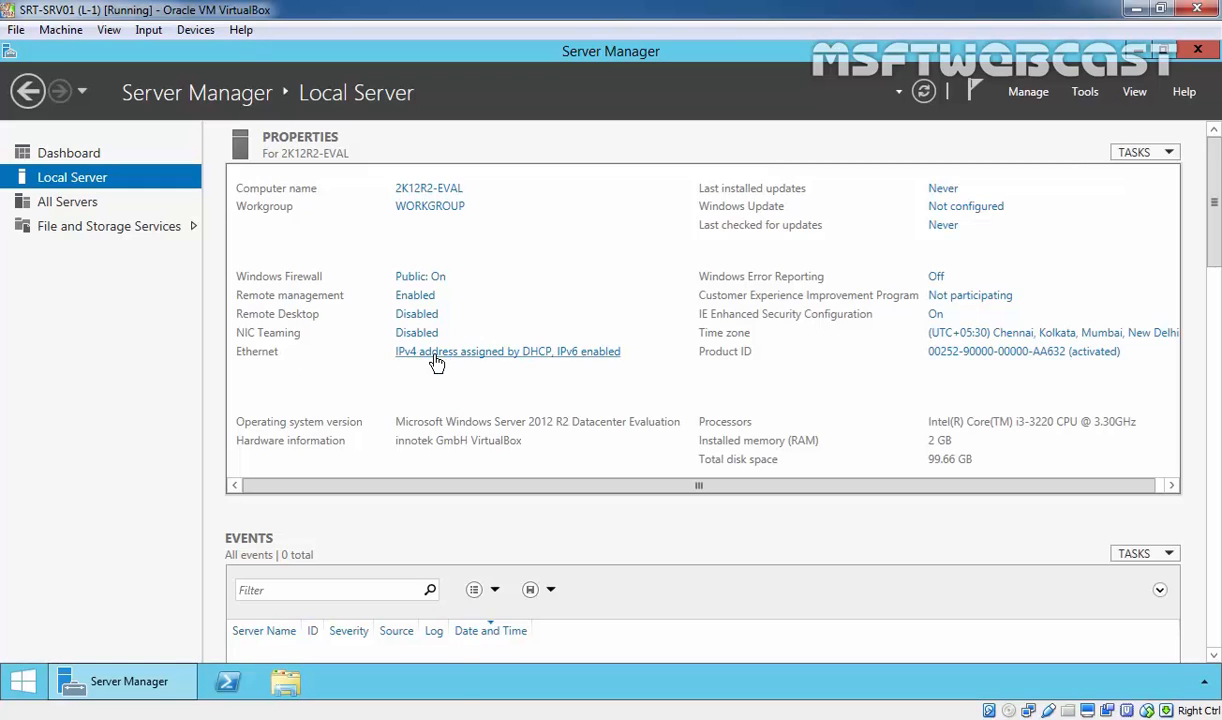
# - Give Ethernet static IPv4 192.168.10.11, mask 255.255.255.0, gateway 192.168.10.1, DNS 192.168.10.10
pyautogui.click(508, 351)
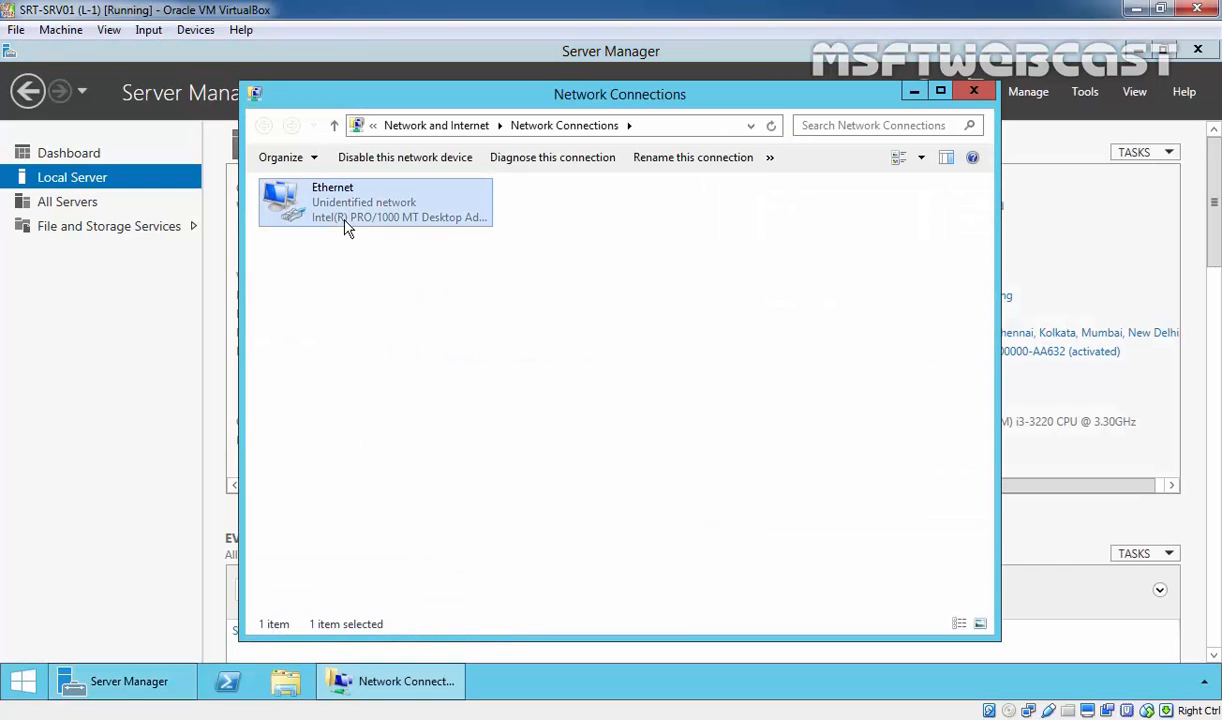
pyautogui.rightClick(375, 200)
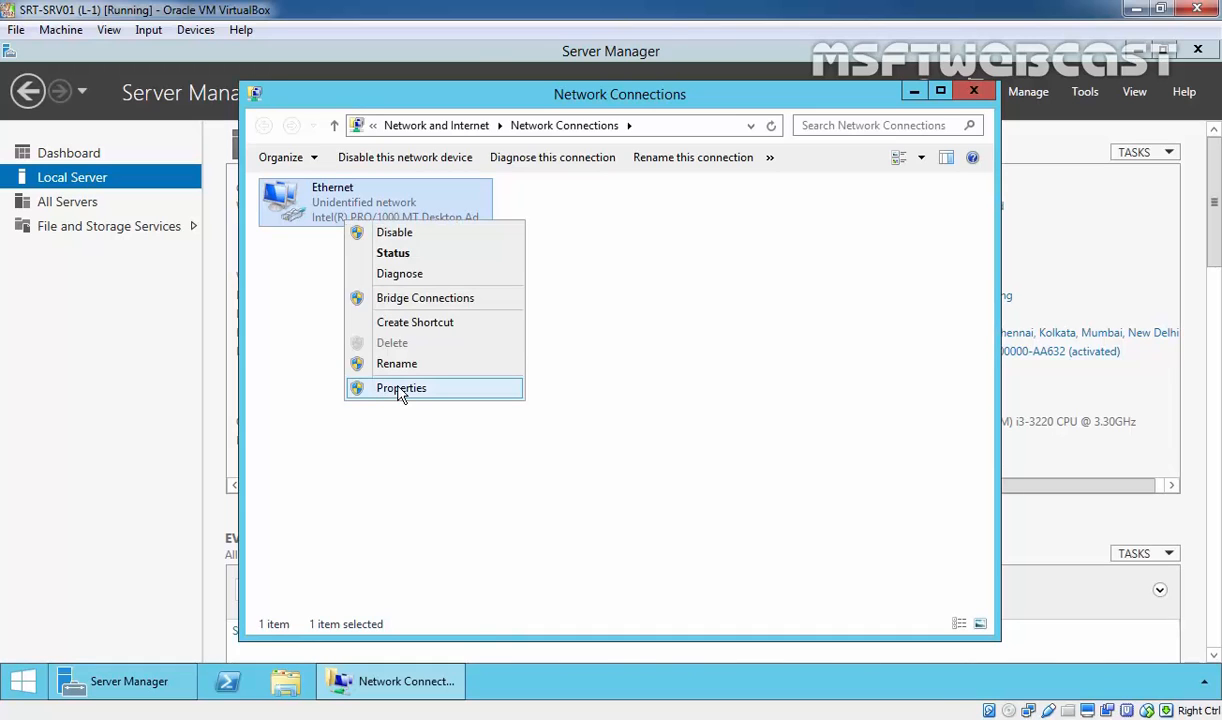
pyautogui.click(401, 388)
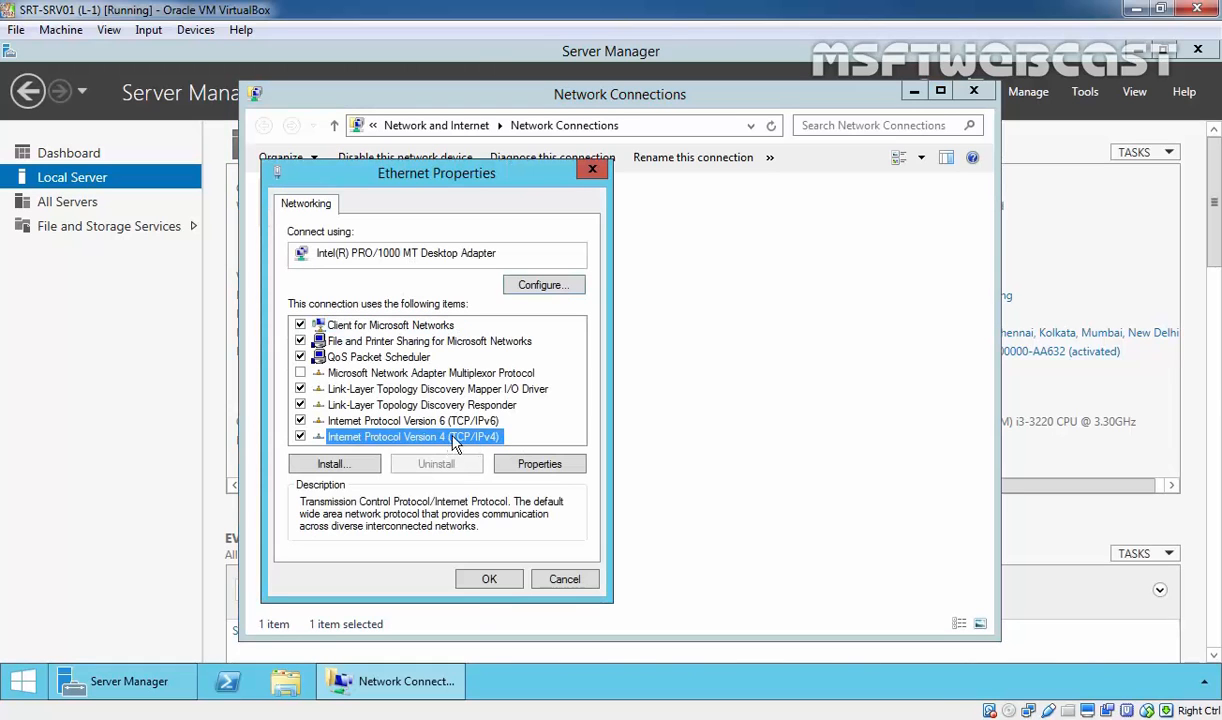
pyautogui.click(539, 463)
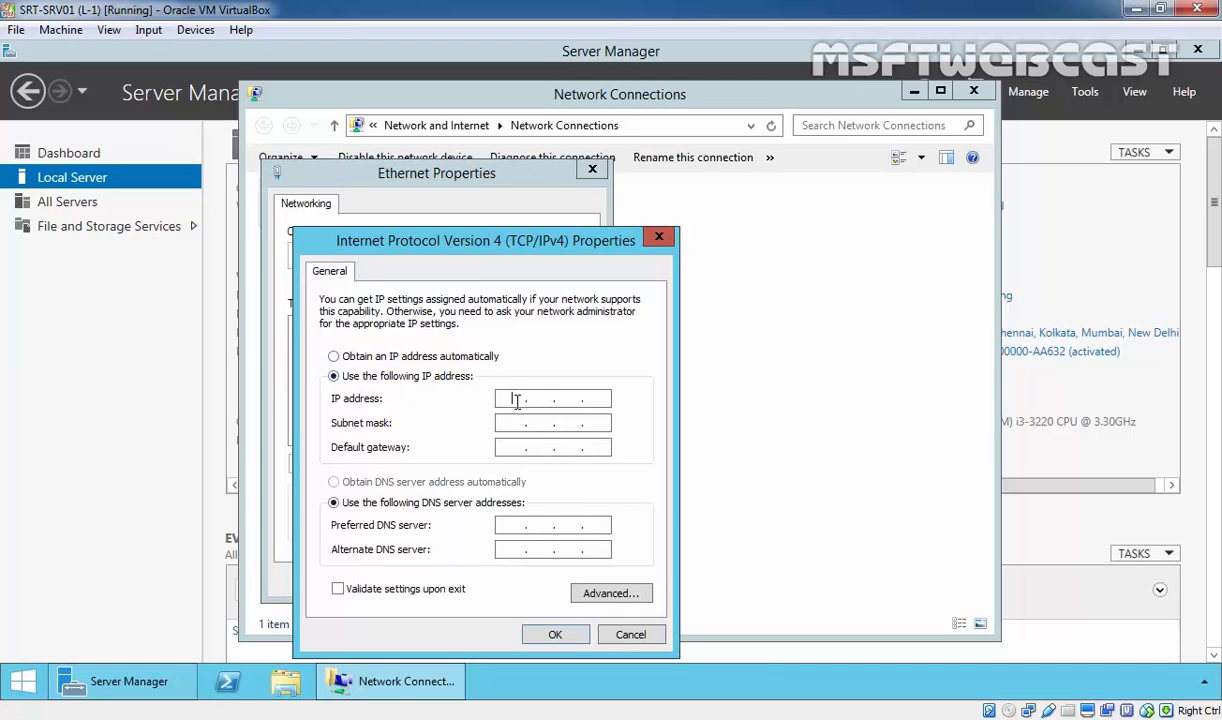
pyautogui.write('192.168.10.1')
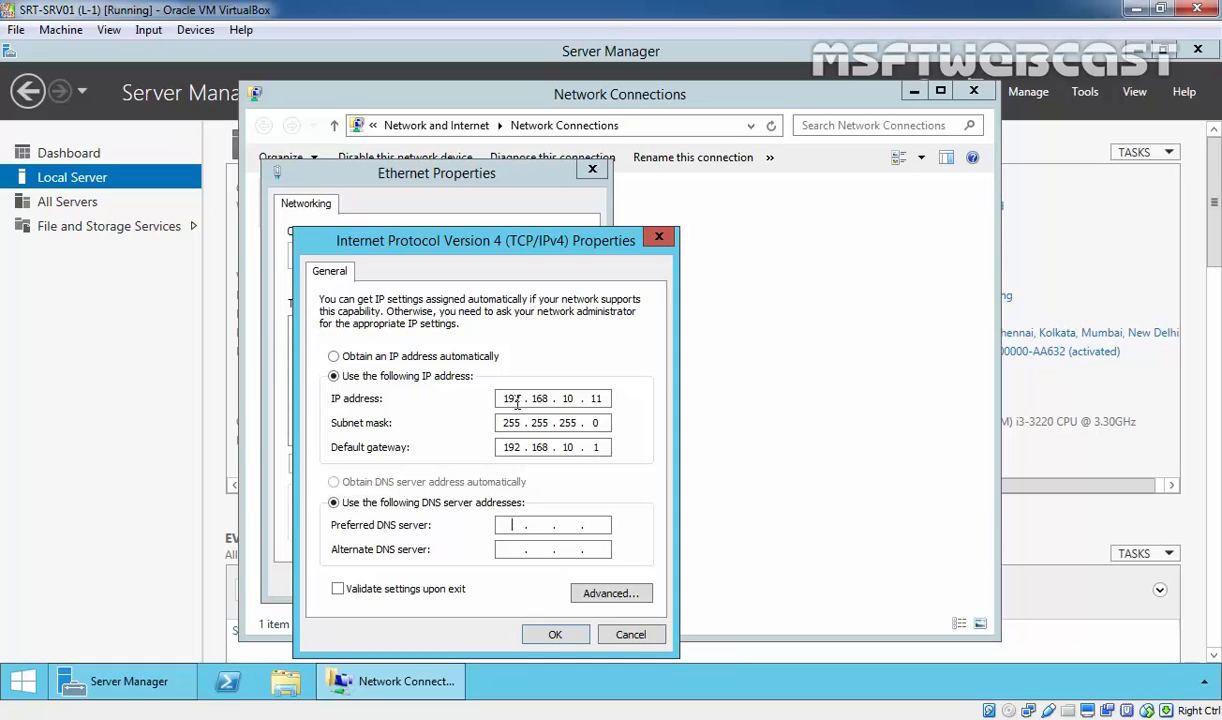
pyautogui.write('192.168.1')
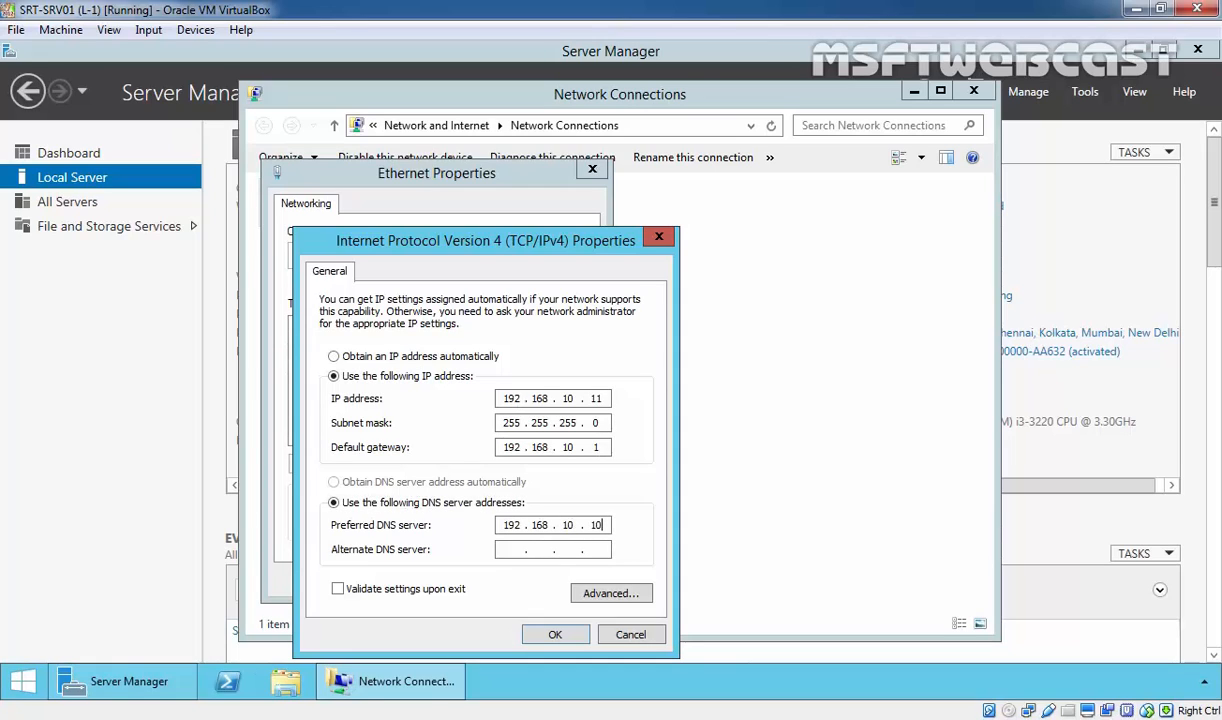
pyautogui.click(555, 634)
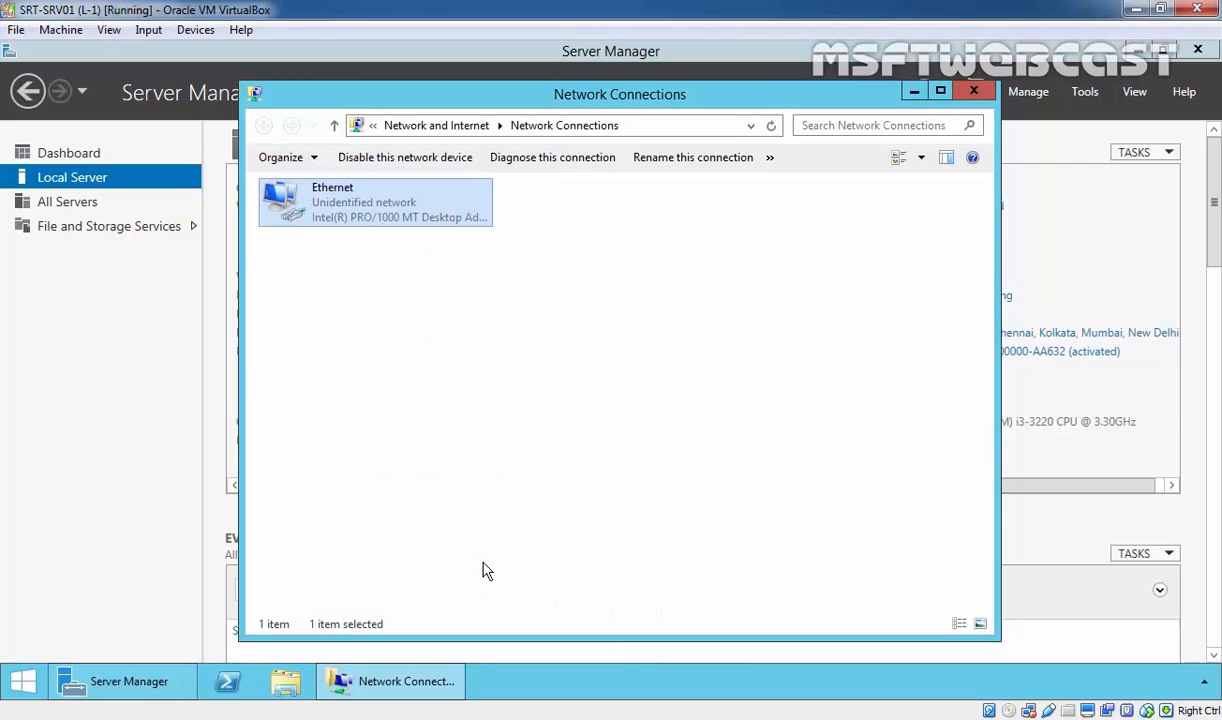
# - Check the Ethernet status details to confirm the static settings with DHCP off
pyautogui.rightClick(375, 200)
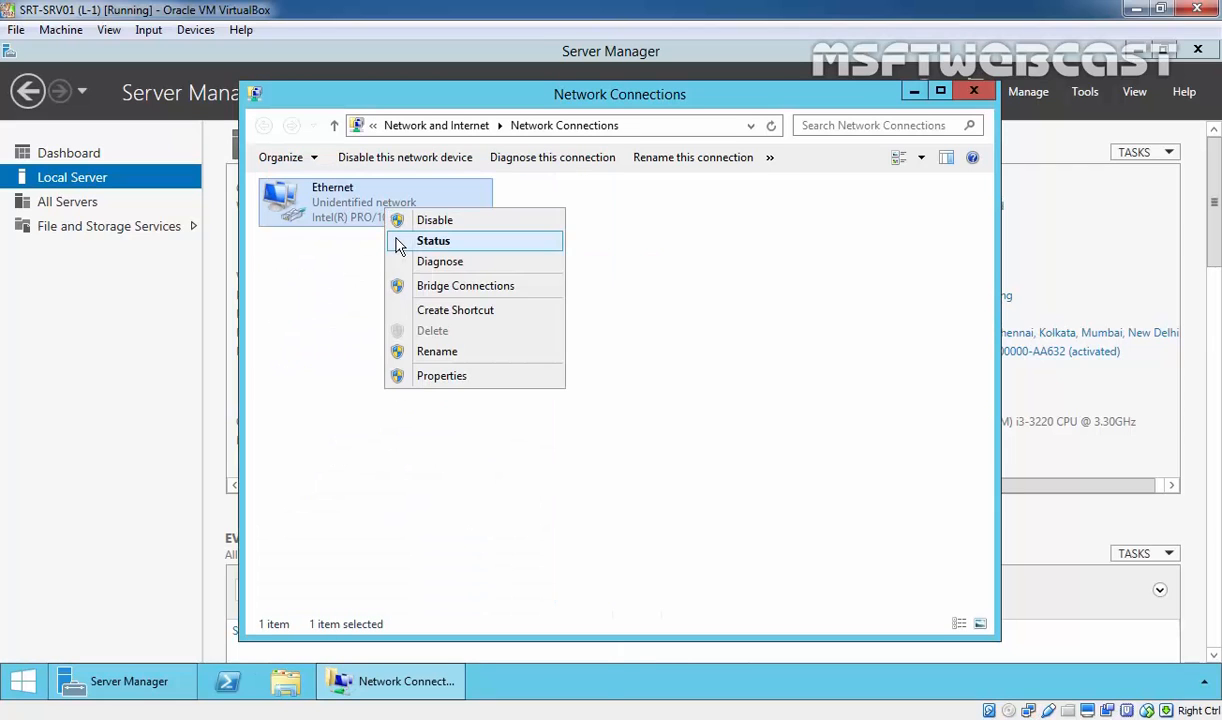
pyautogui.click(433, 240)
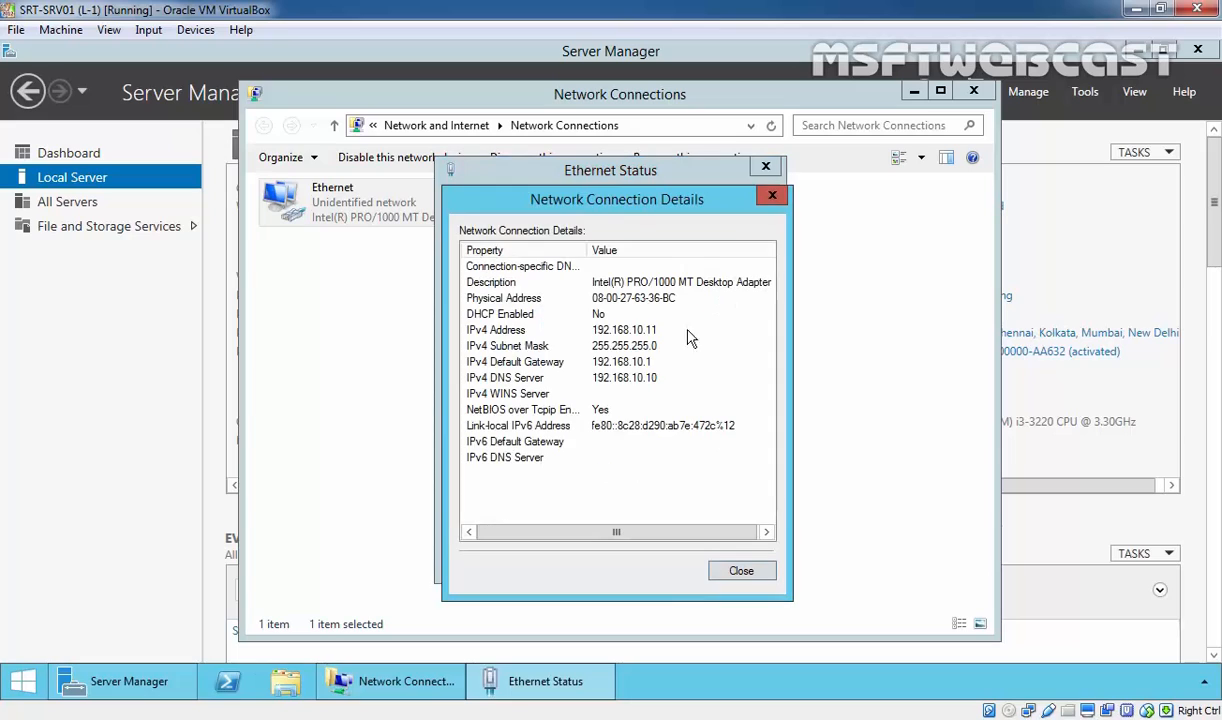
pyautogui.moveTo(618, 340)
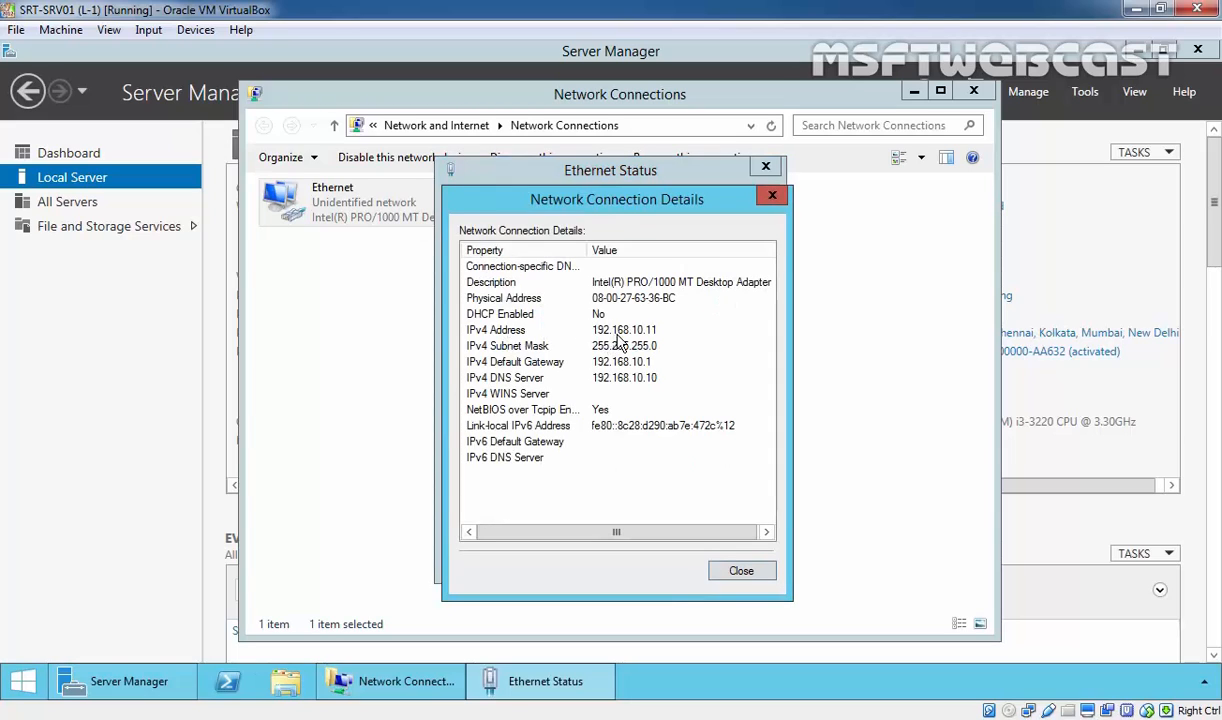
pyautogui.moveTo(575, 380)
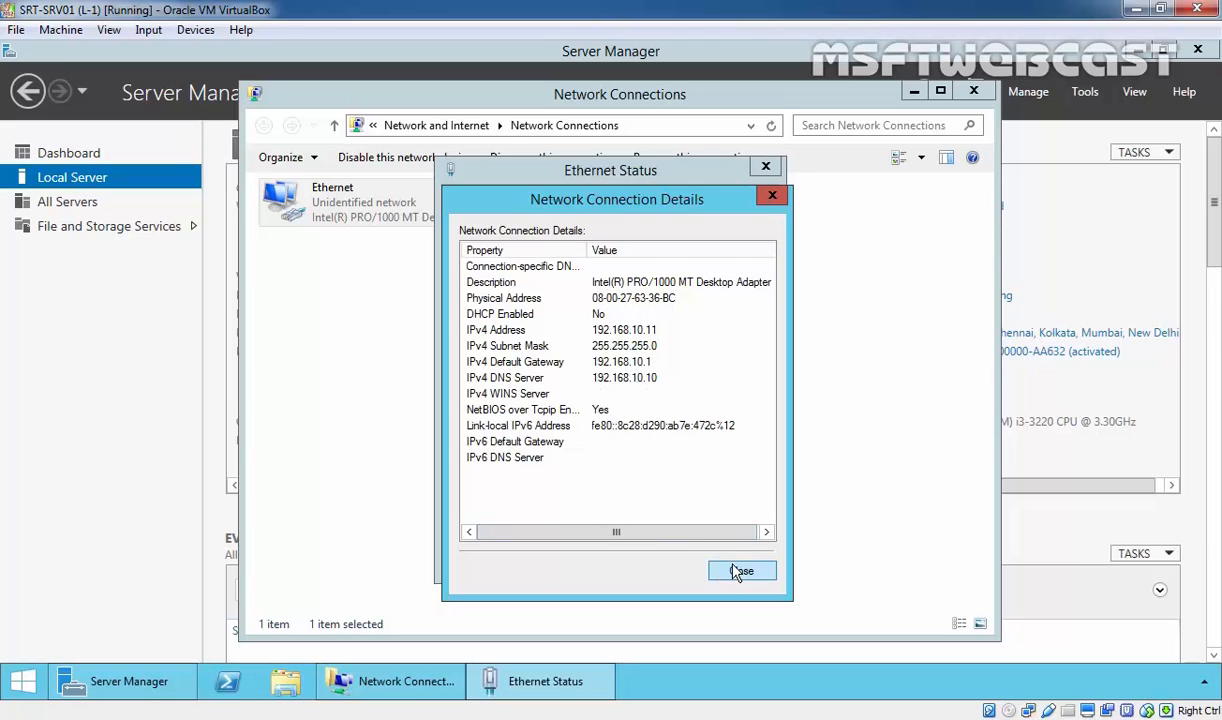
pyautogui.click(742, 570)
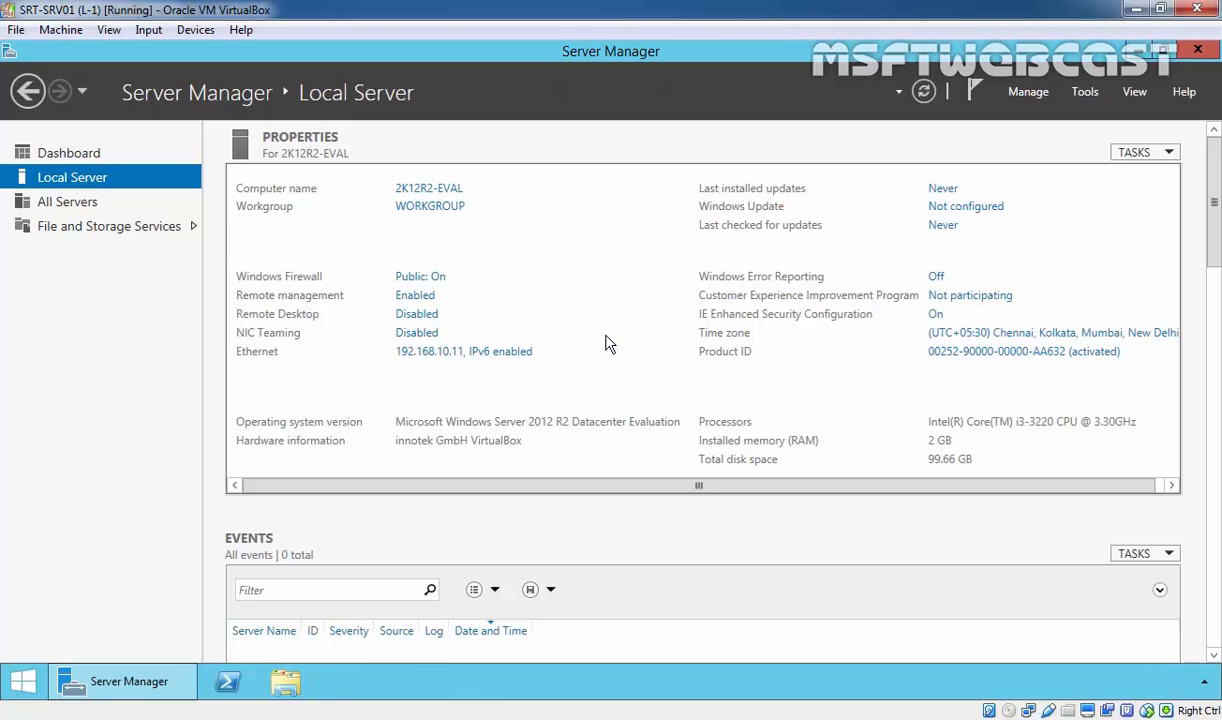
# - Launch Add Roles and Features from Server Manager's Manage menu
pyautogui.click(1028, 91)
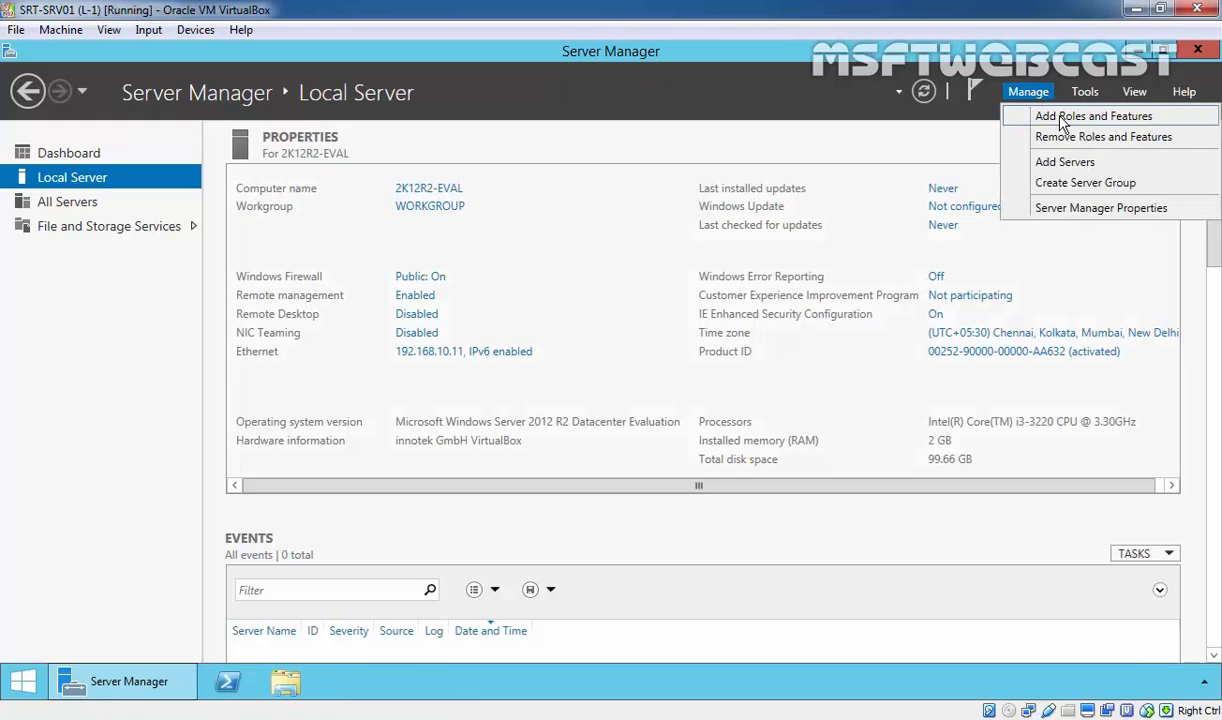
pyautogui.click(1093, 115)
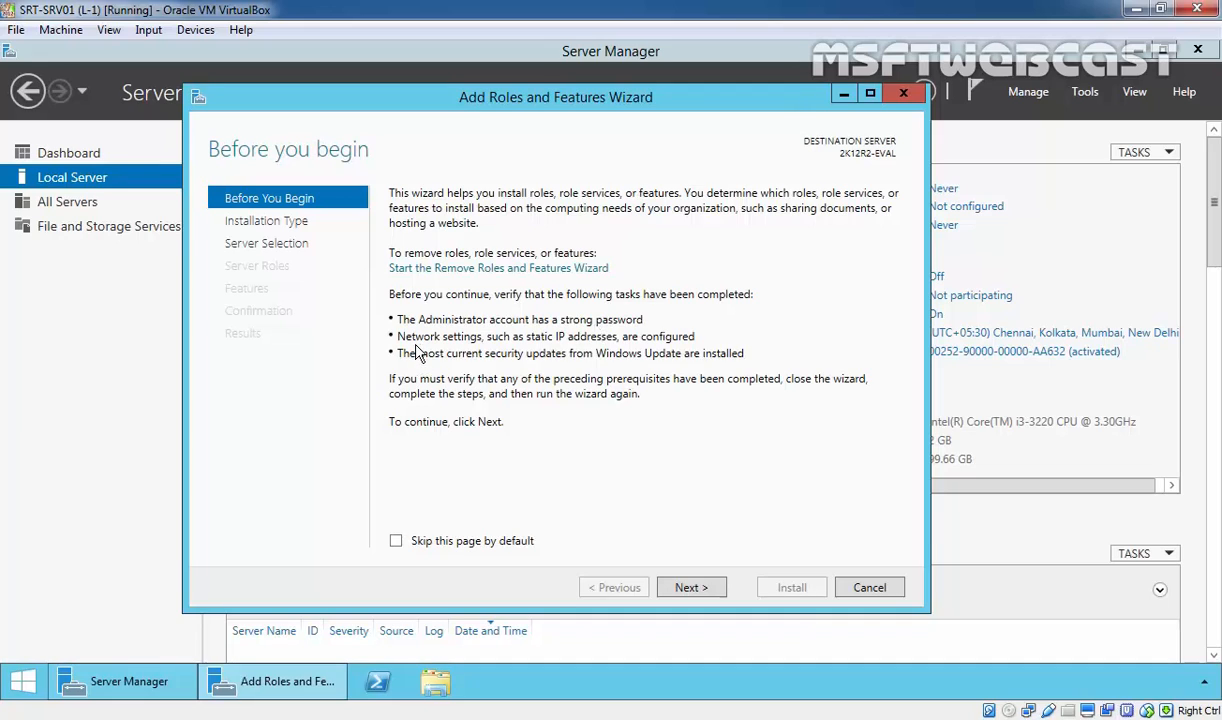
pyautogui.moveTo(573, 350)
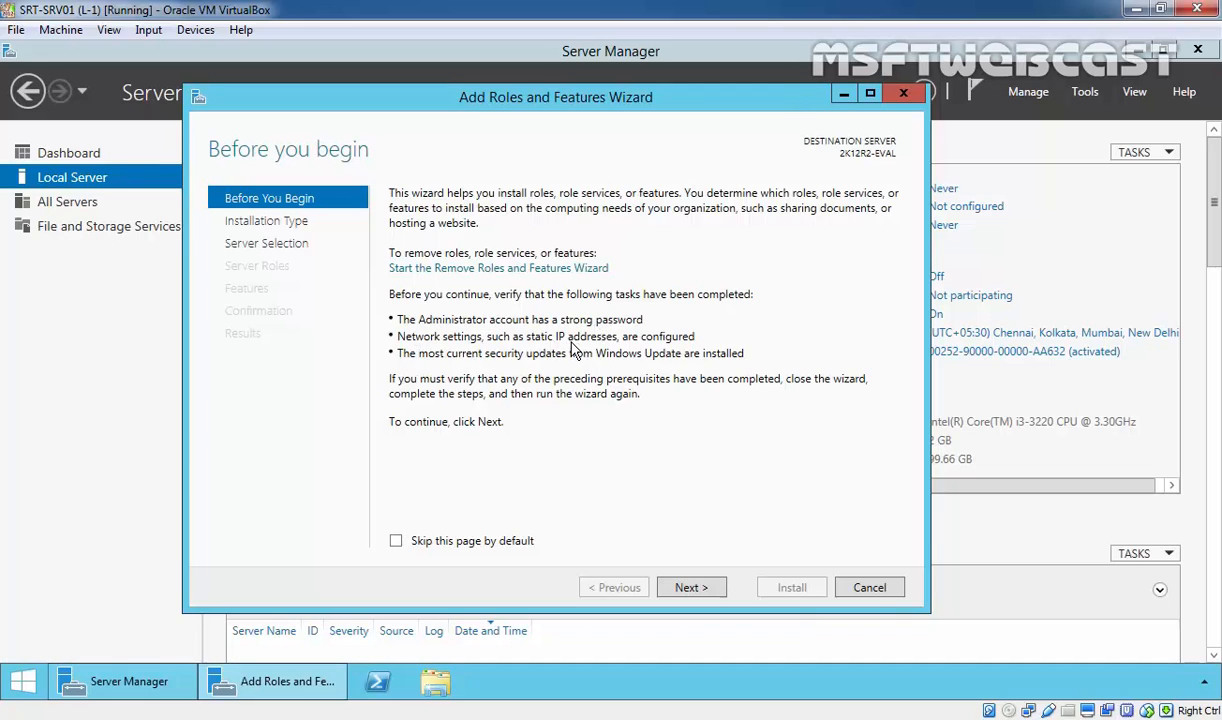
pyautogui.moveTo(512, 370)
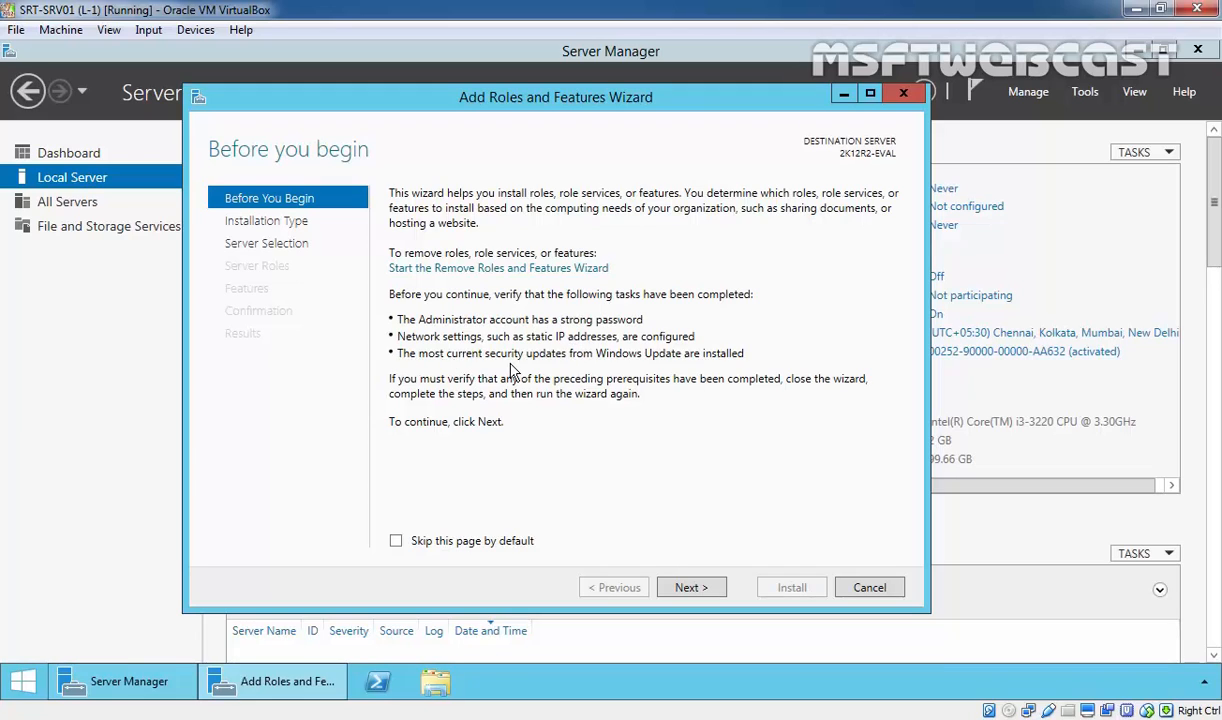
pyautogui.moveTo(643, 528)
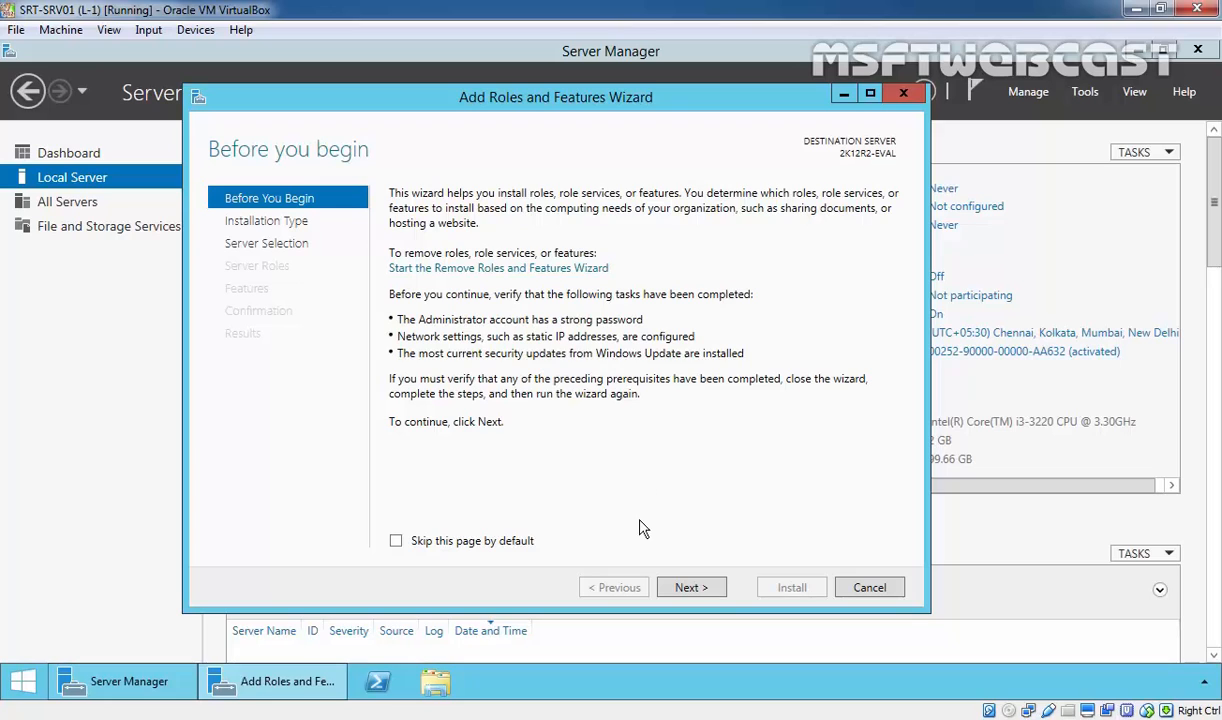
# - Keep role-based installation and advance to the destination server page showing 2K12R2-EVAL
pyautogui.click(691, 587)
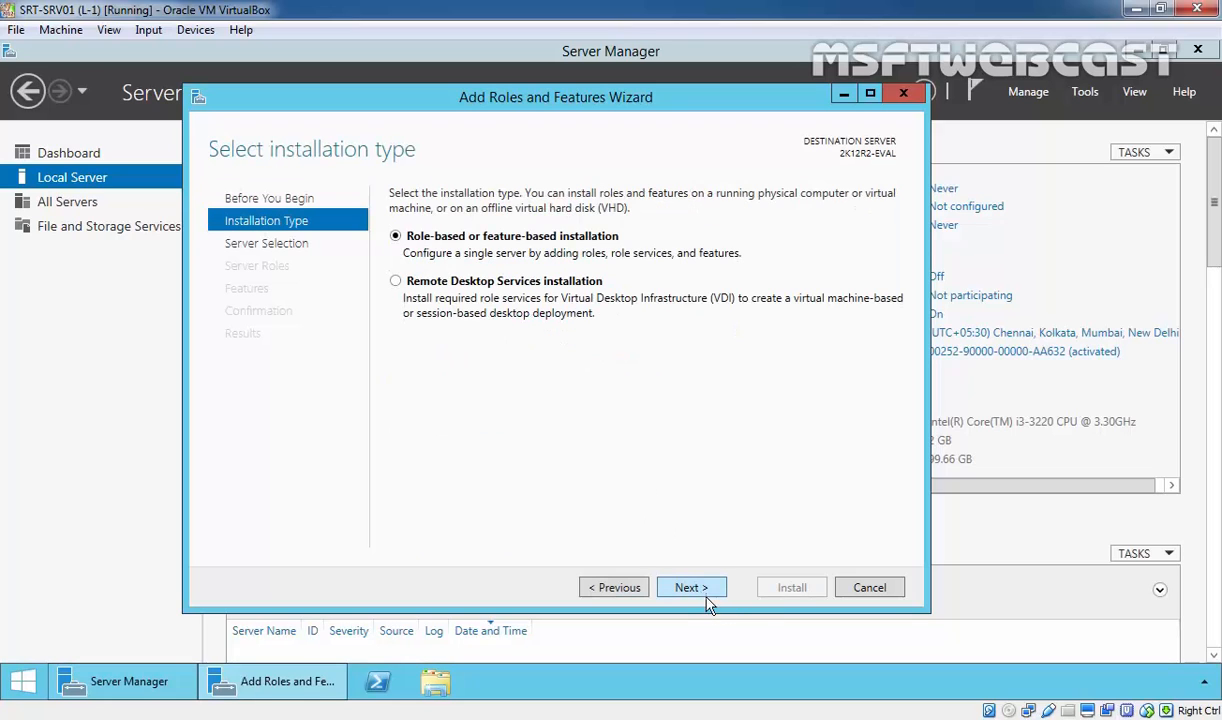
pyautogui.moveTo(343, 170)
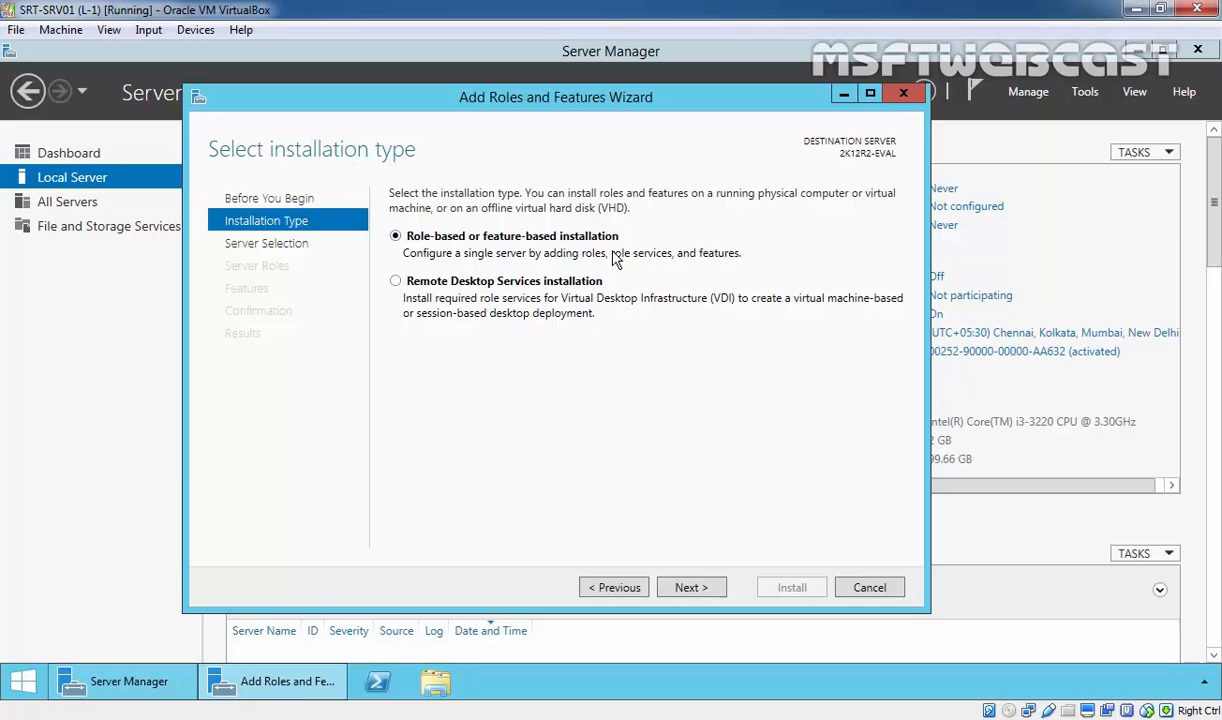
pyautogui.click(691, 587)
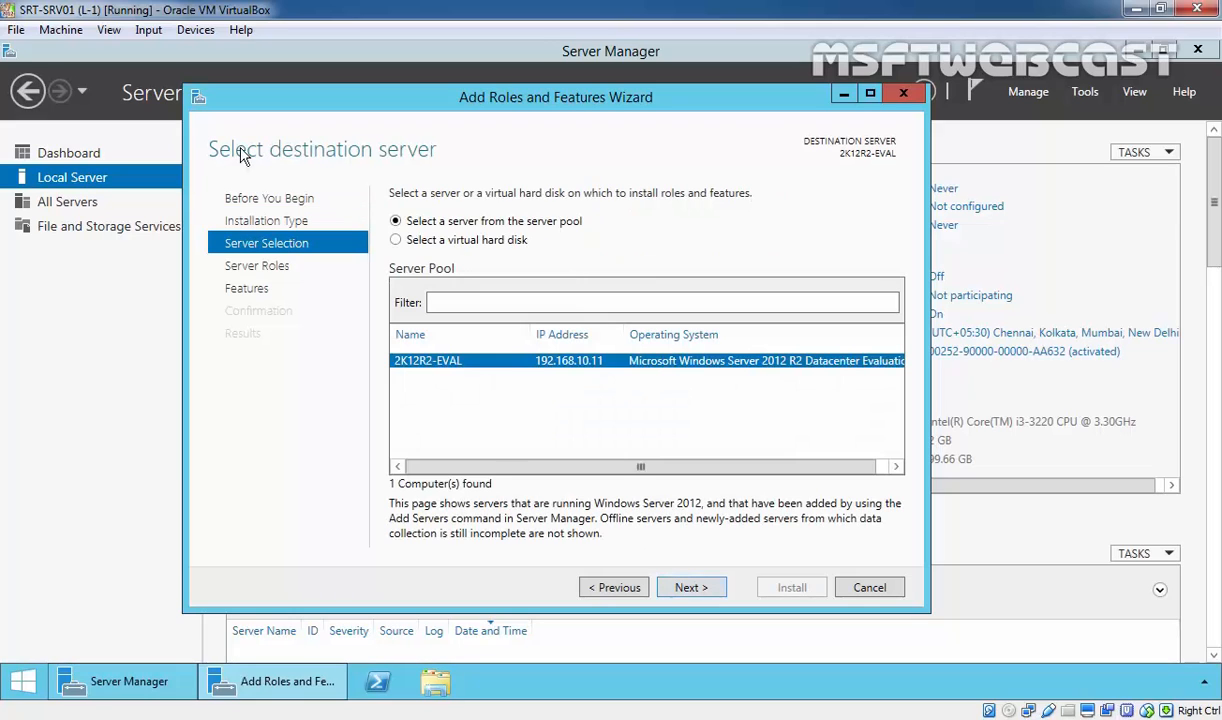
pyautogui.moveTo(420, 375)
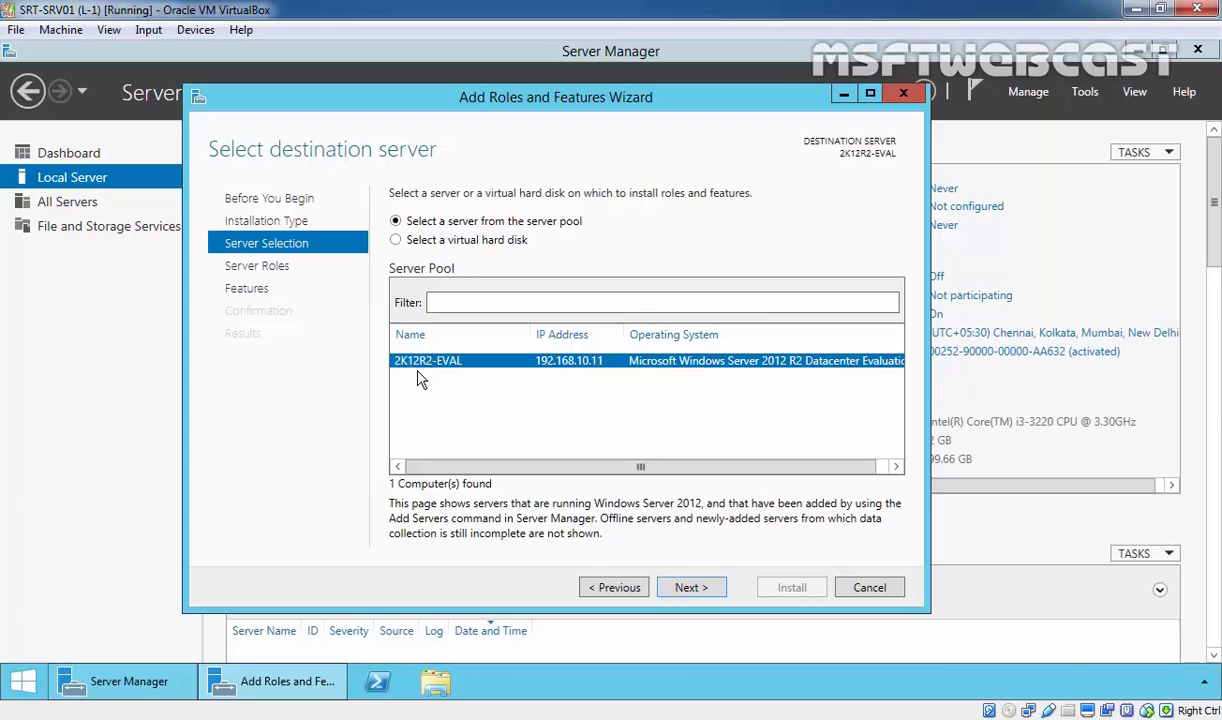
pyautogui.moveTo(444, 372)
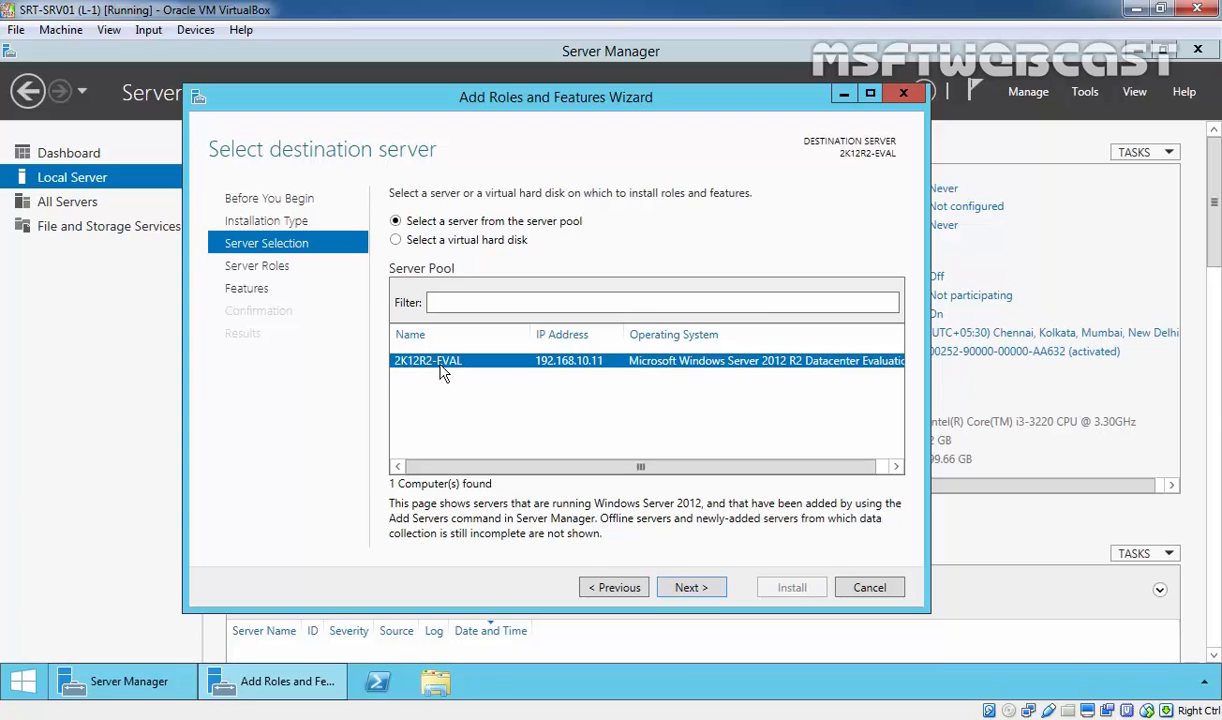
pyautogui.moveTo(540, 380)
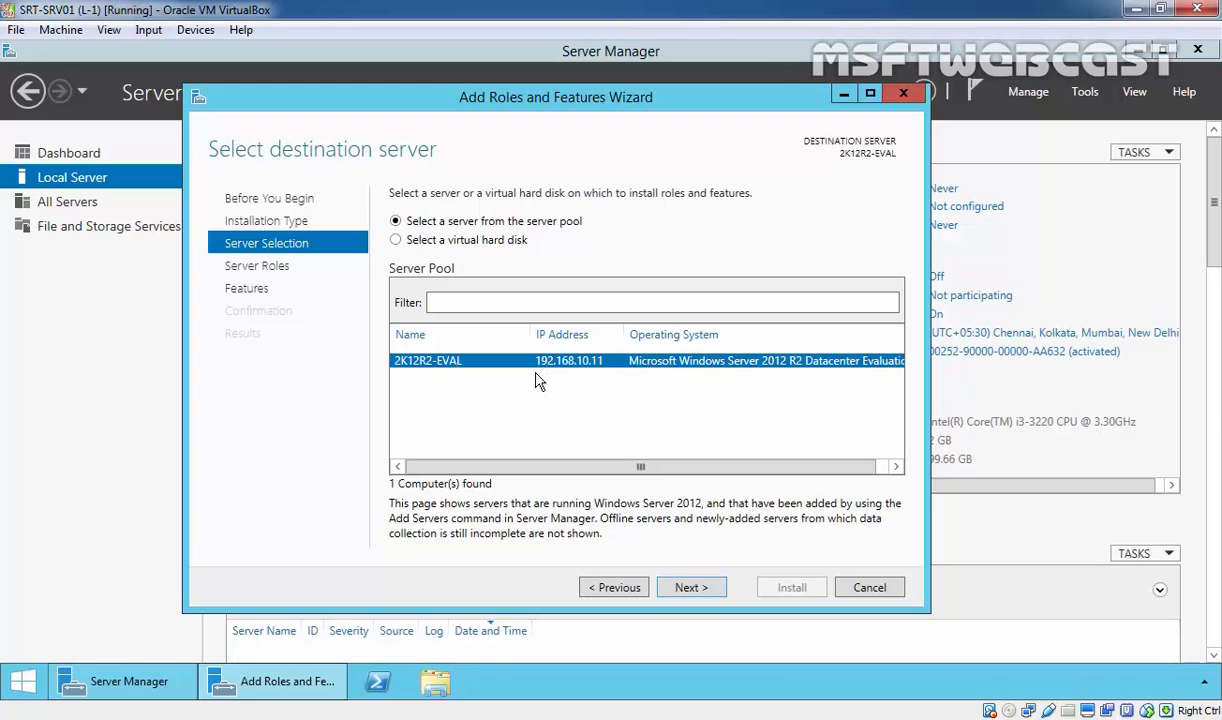
pyautogui.moveTo(580, 366)
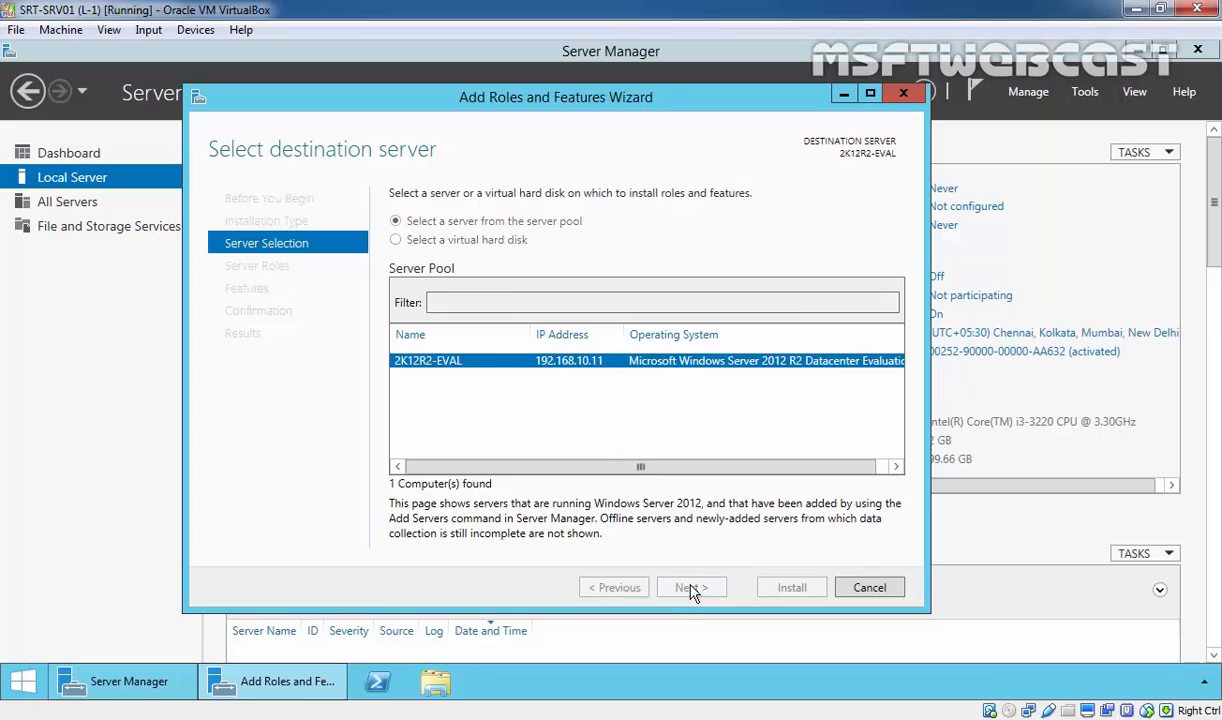
# - Select the DHCP Server role and add its required DHCP Server Tools
pyautogui.click(691, 587)
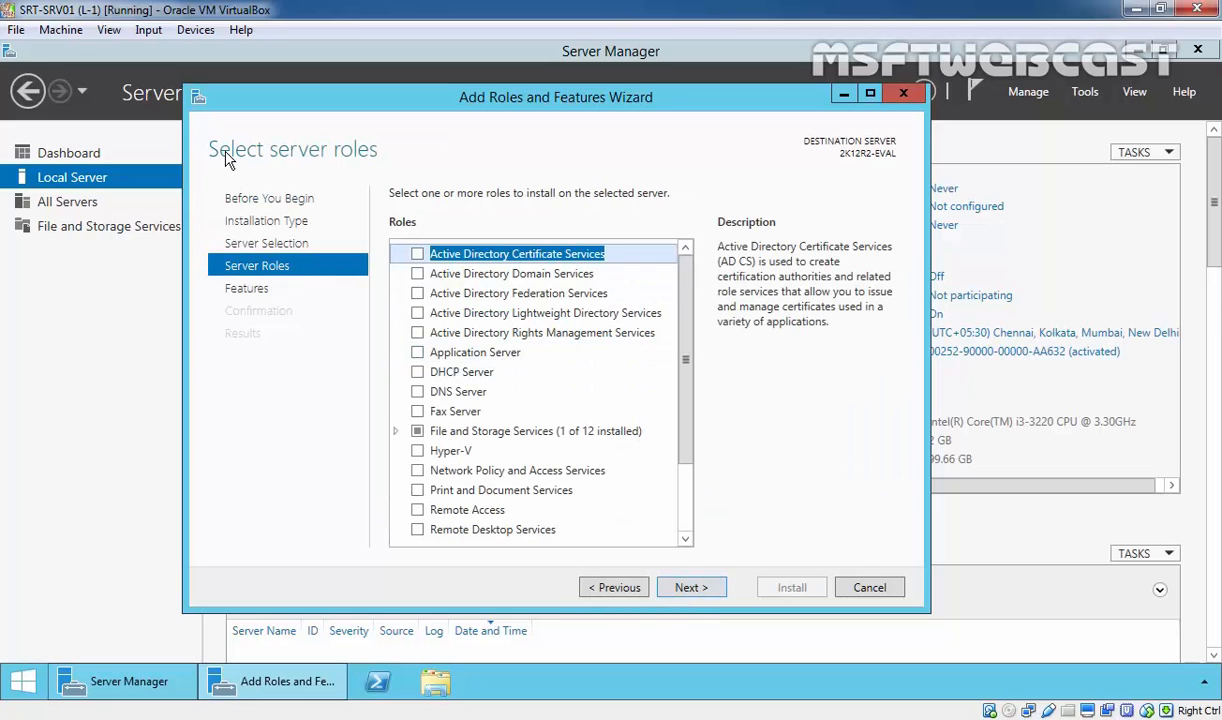
pyautogui.click(462, 371)
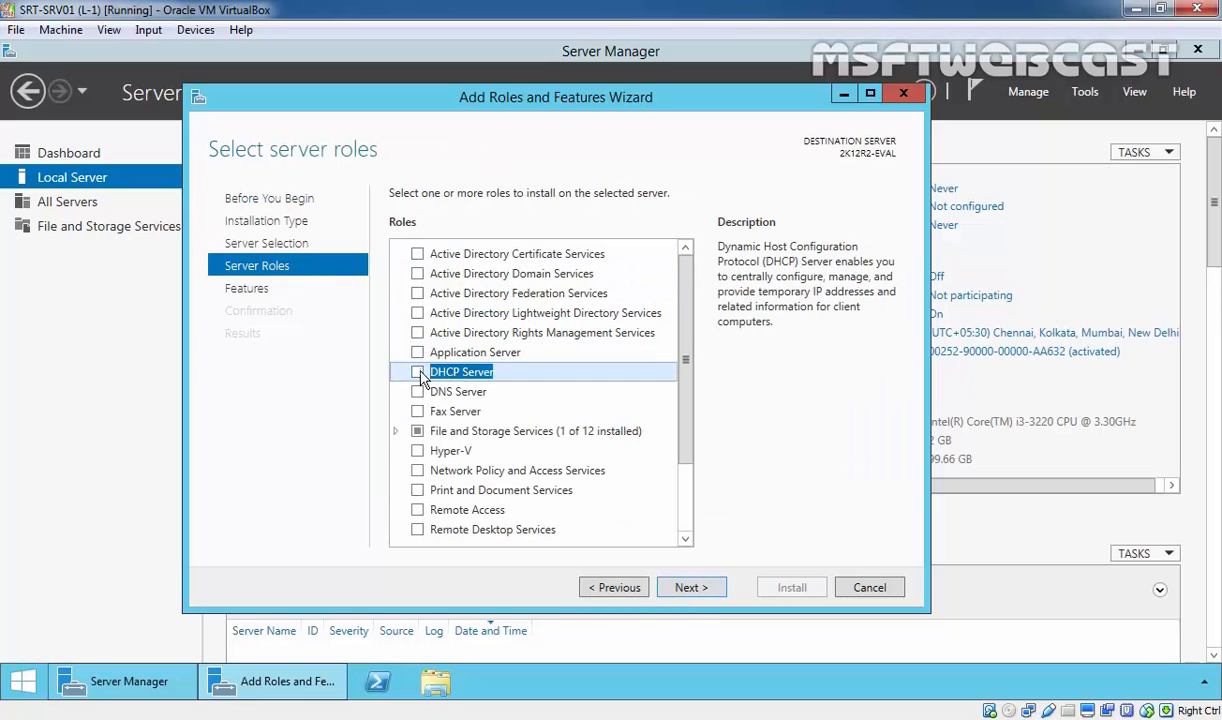
pyautogui.click(418, 371)
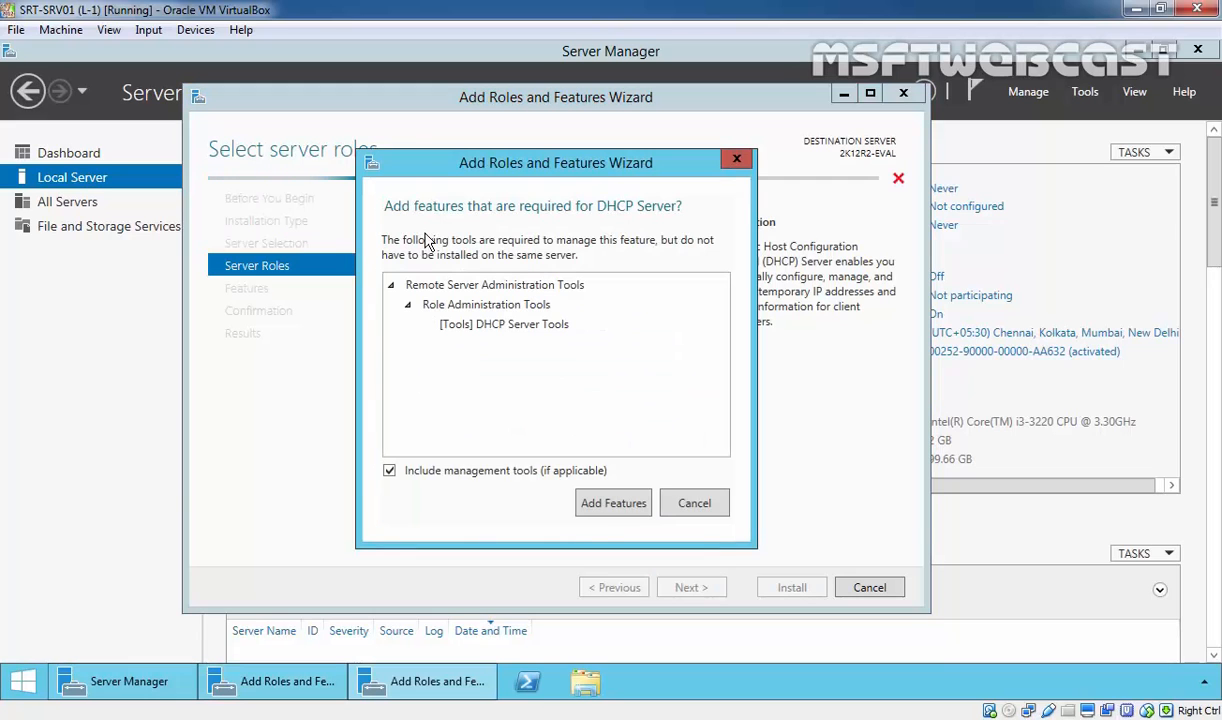
pyautogui.moveTo(440, 224)
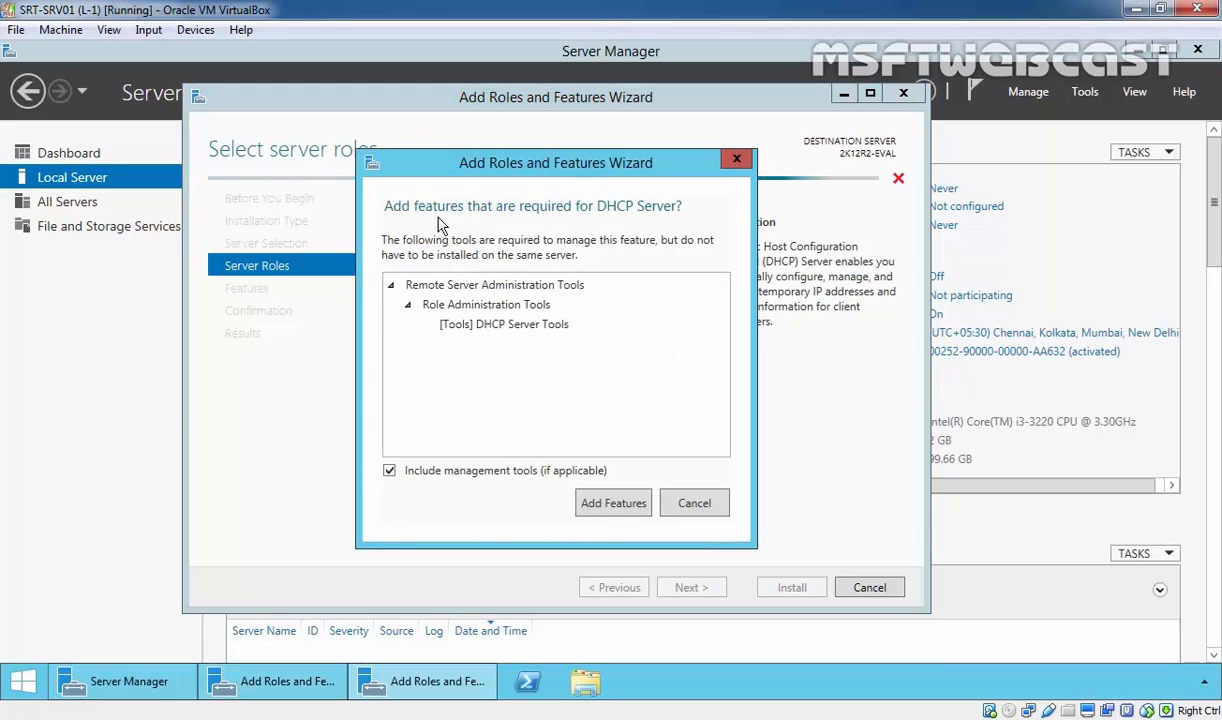
pyautogui.moveTo(610, 228)
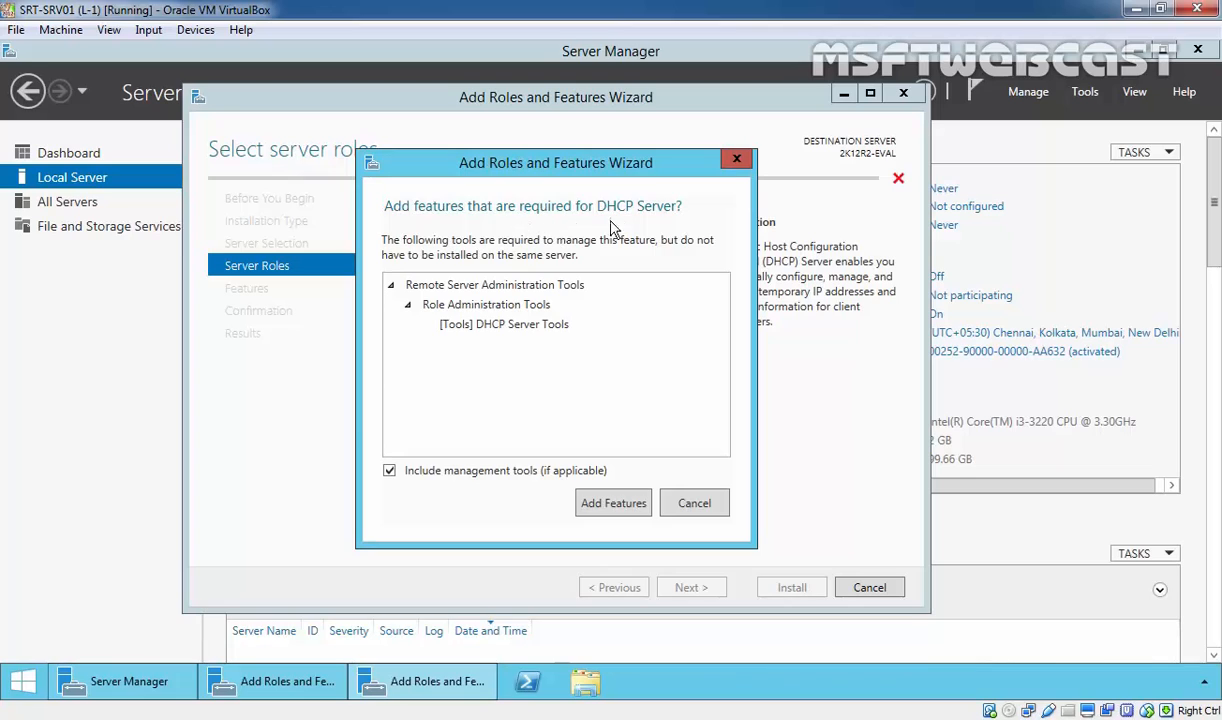
pyautogui.click(486, 304)
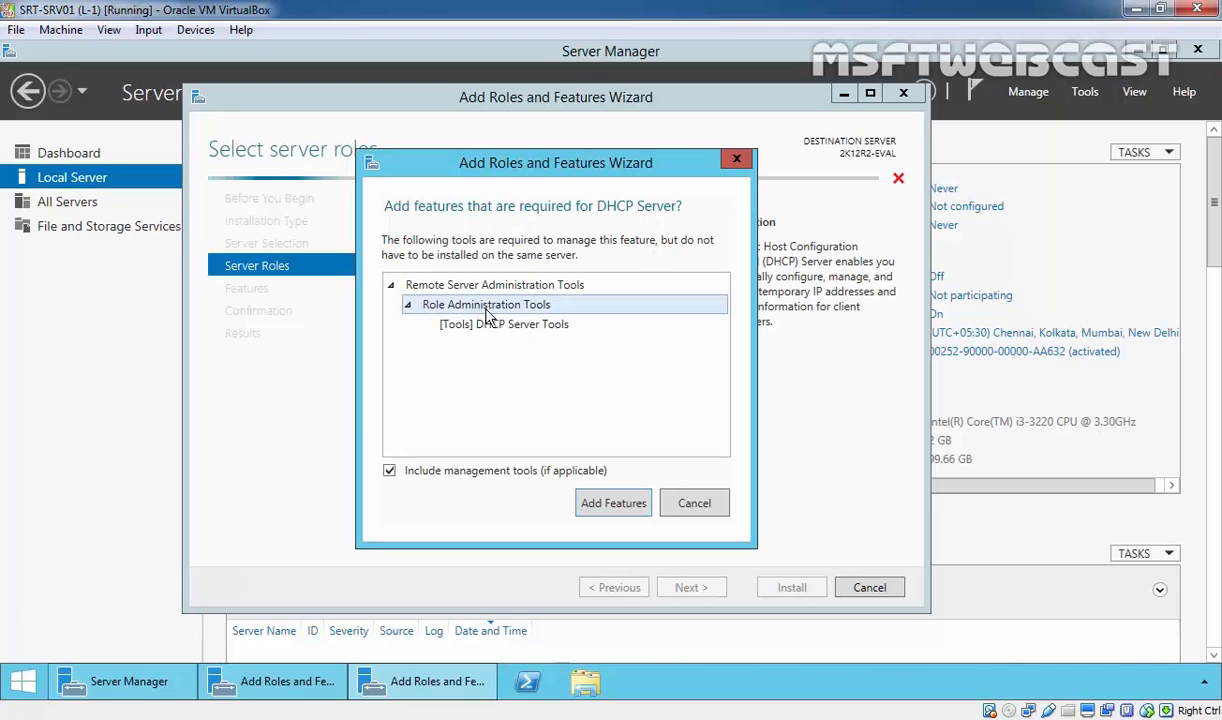
pyautogui.moveTo(503, 345)
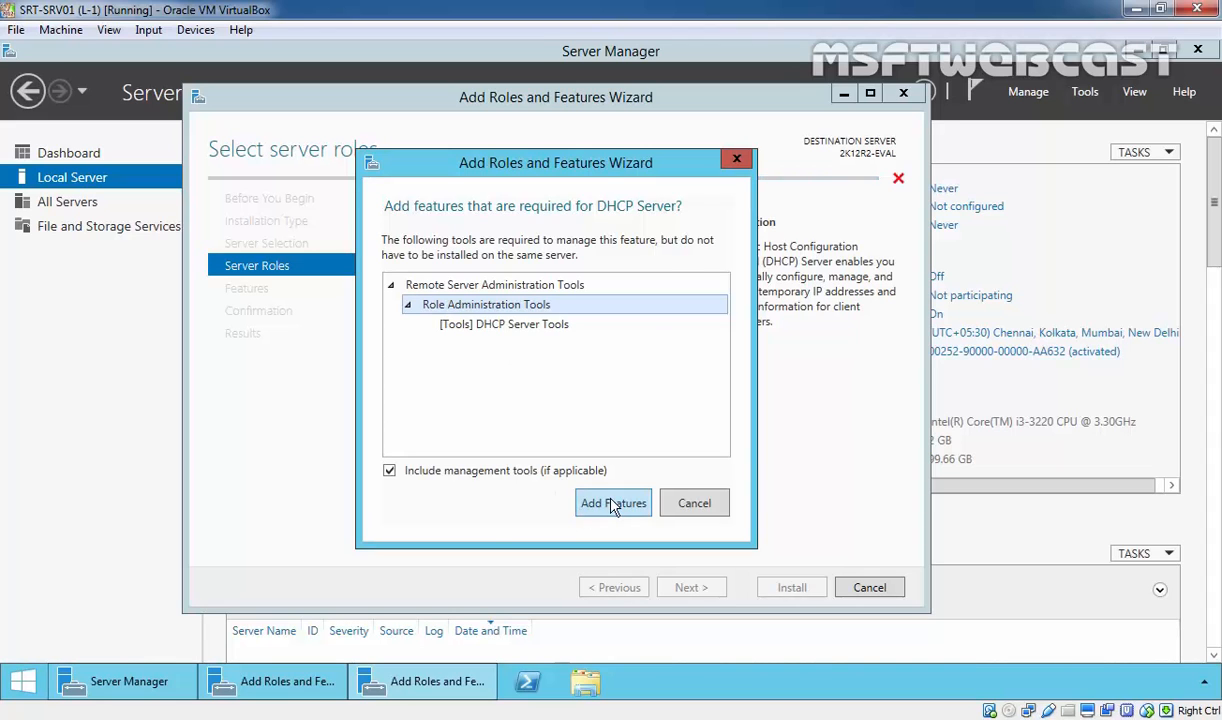
pyautogui.click(613, 503)
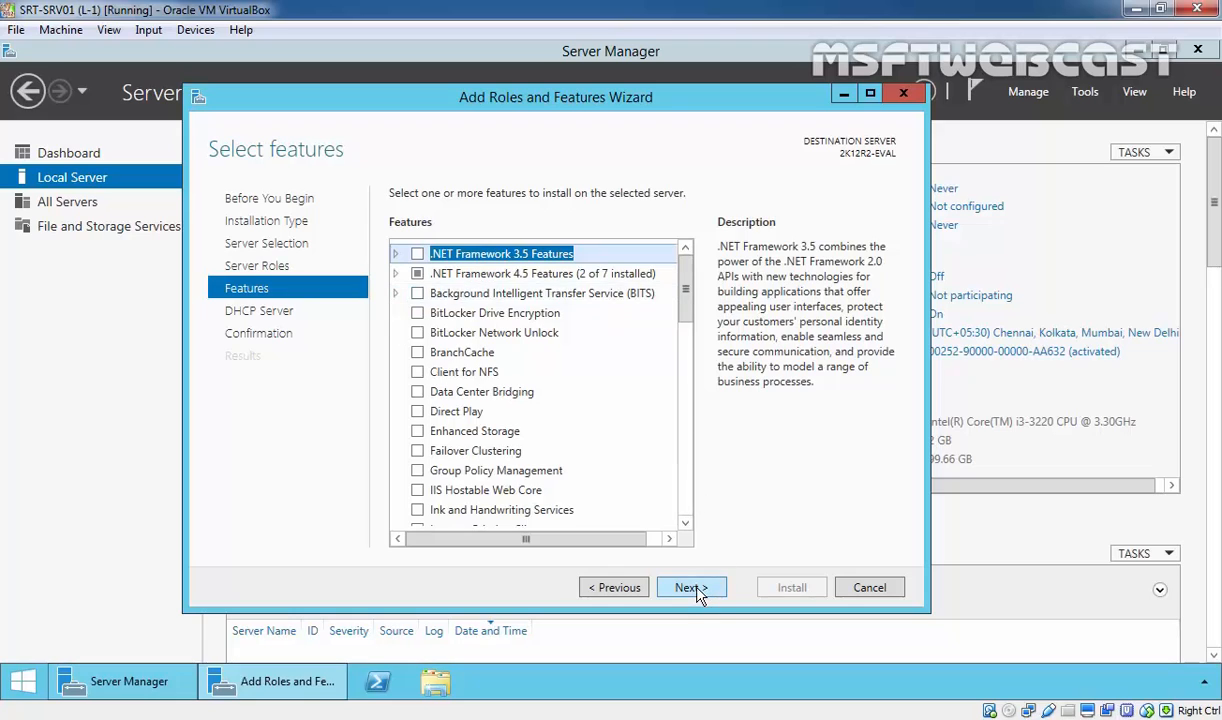
# - Skip extra features and continue to the DHCP Server notes page
pyautogui.click(687, 587)
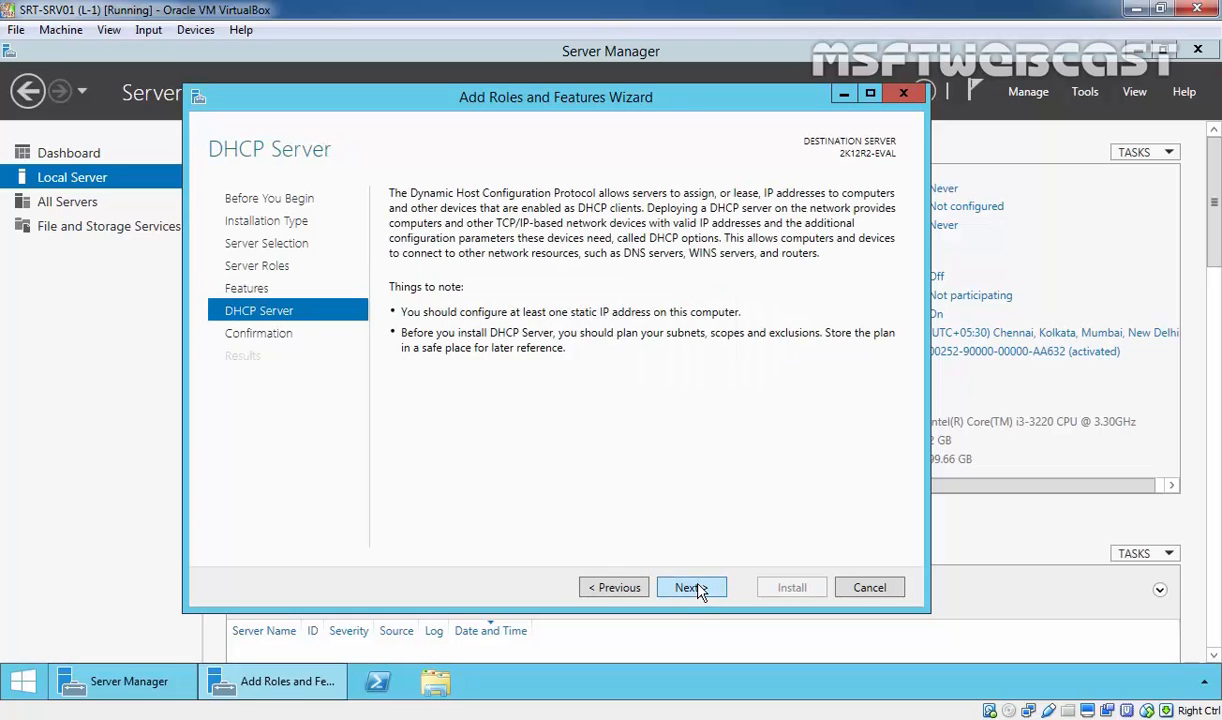
pyautogui.moveTo(337, 165)
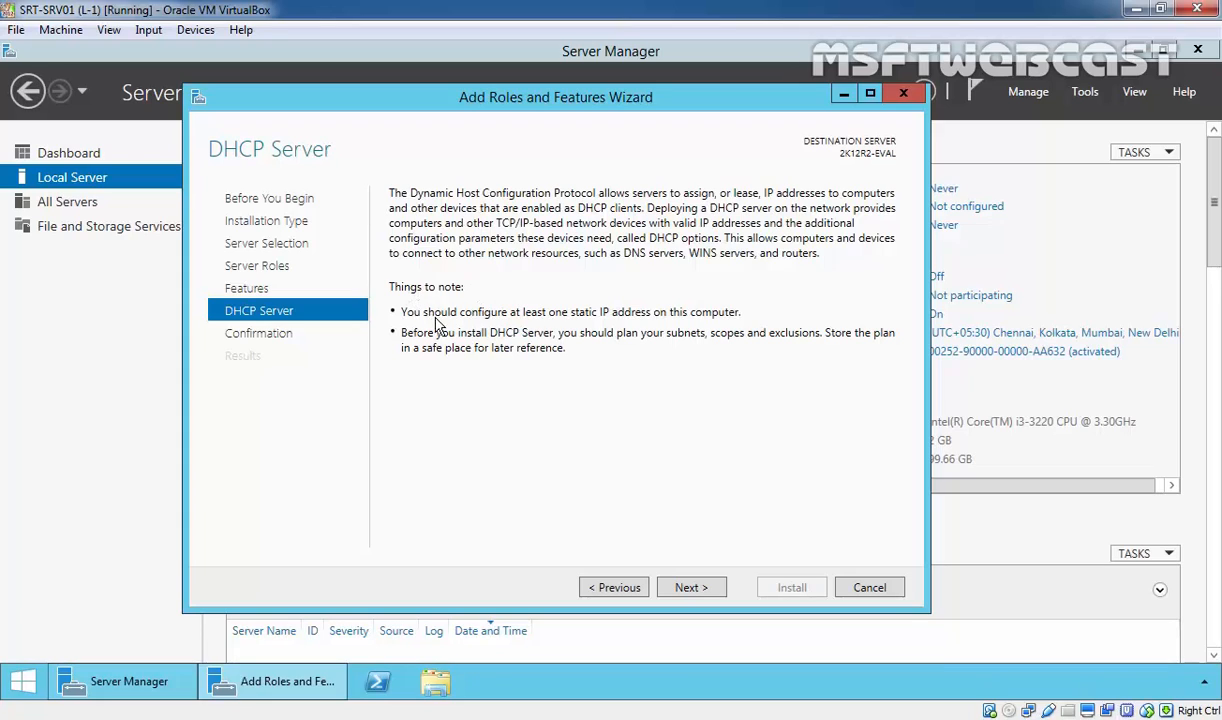
pyautogui.moveTo(685, 322)
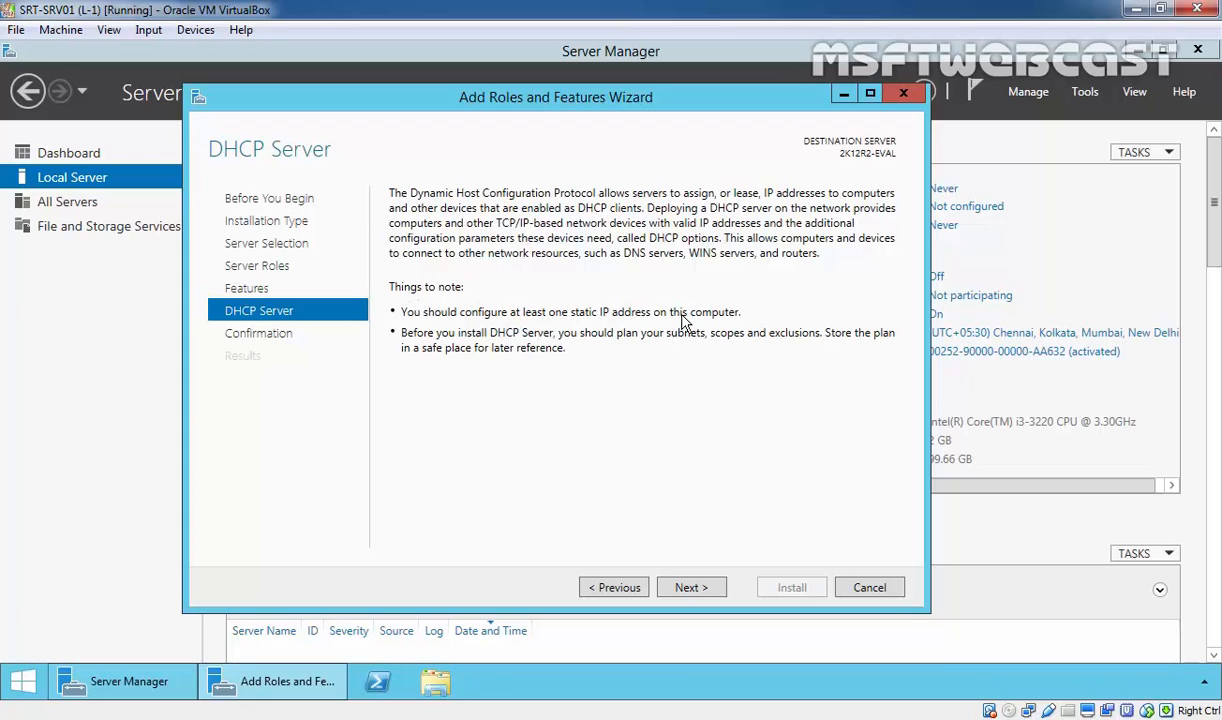
pyautogui.moveTo(575, 338)
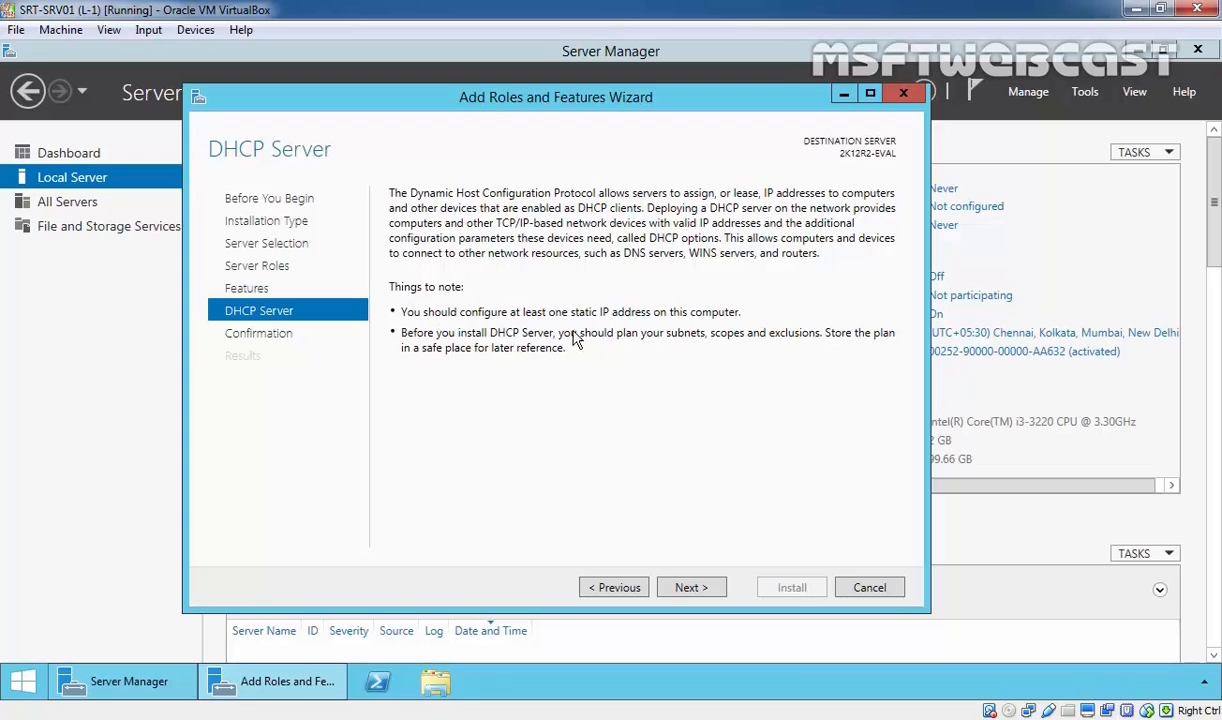
pyautogui.moveTo(760, 343)
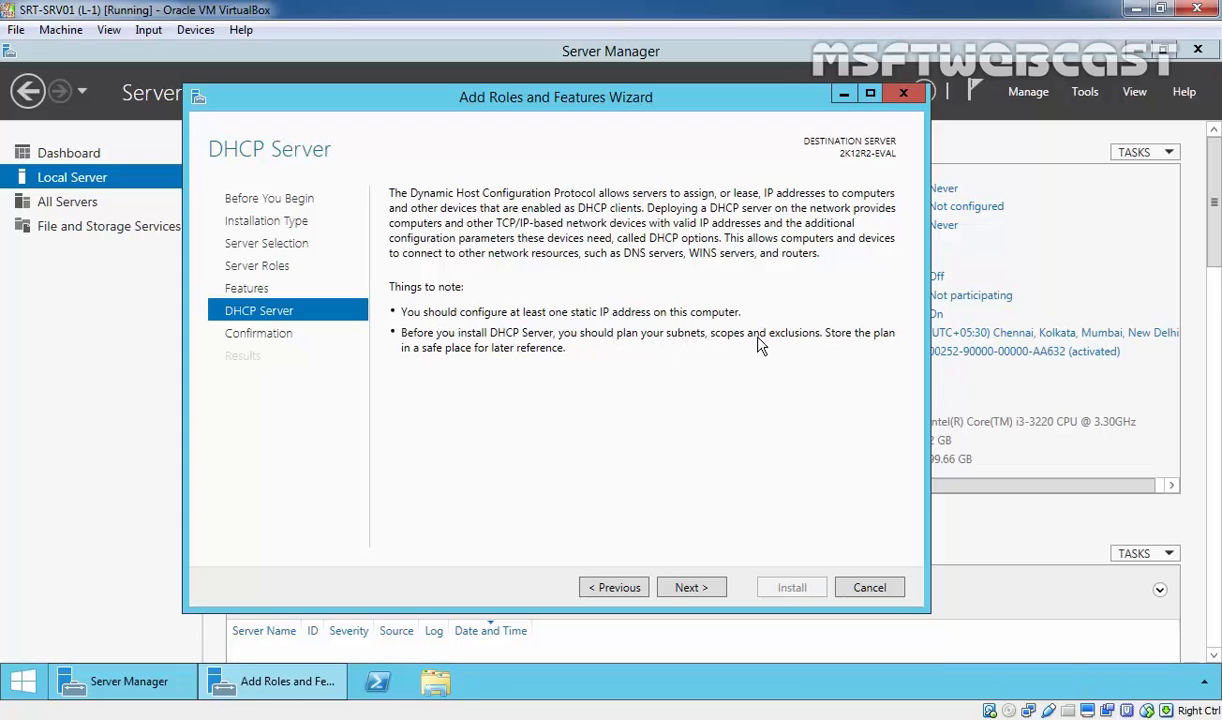
pyautogui.moveTo(505, 364)
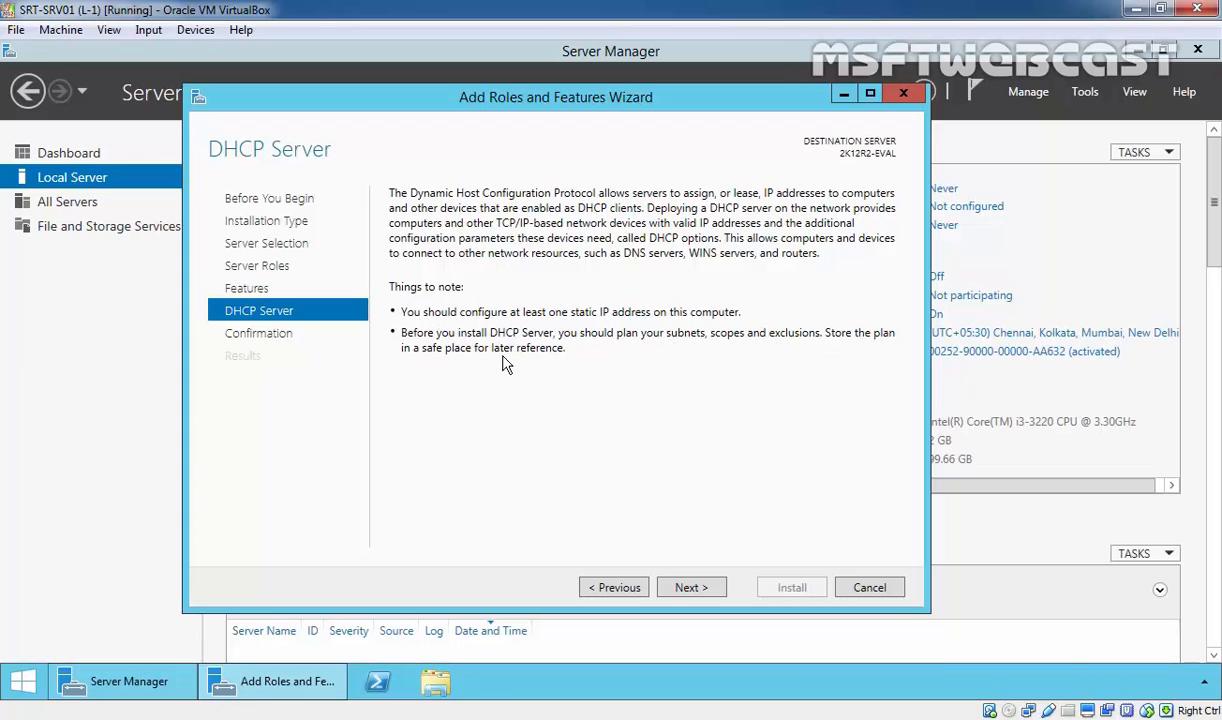
pyautogui.moveTo(539, 363)
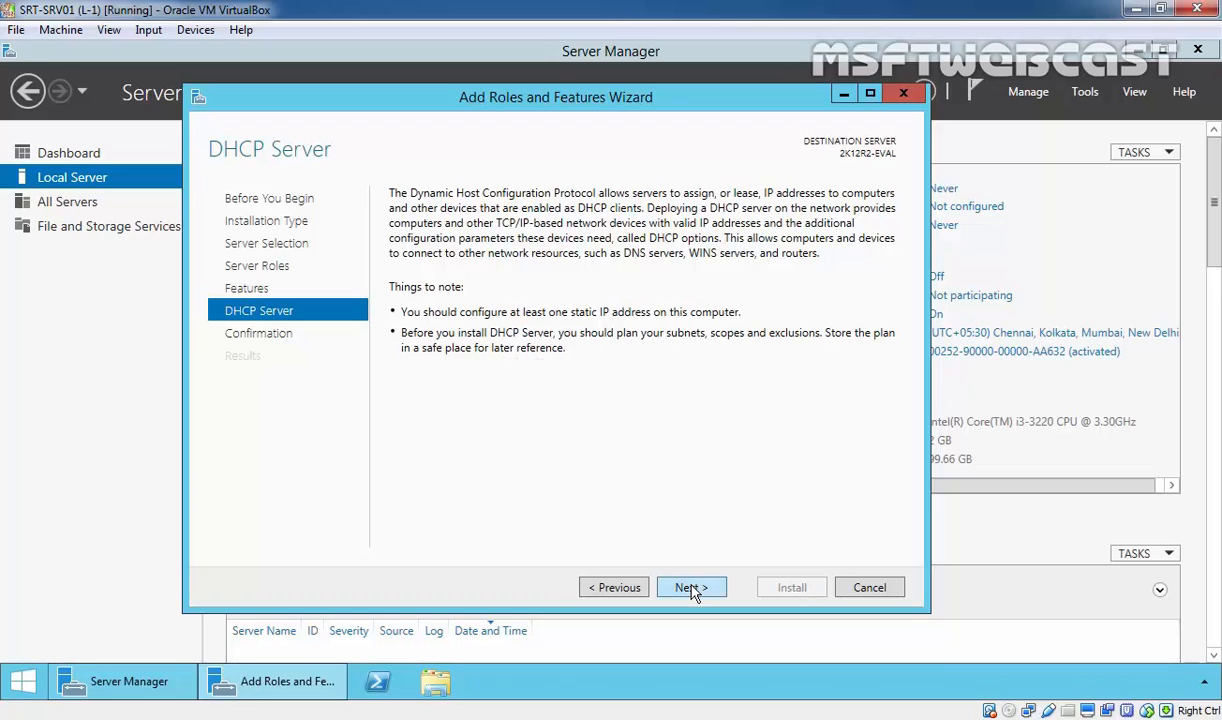
# - Confirm the selections and install the DHCP Server role and its tools
pyautogui.click(691, 587)
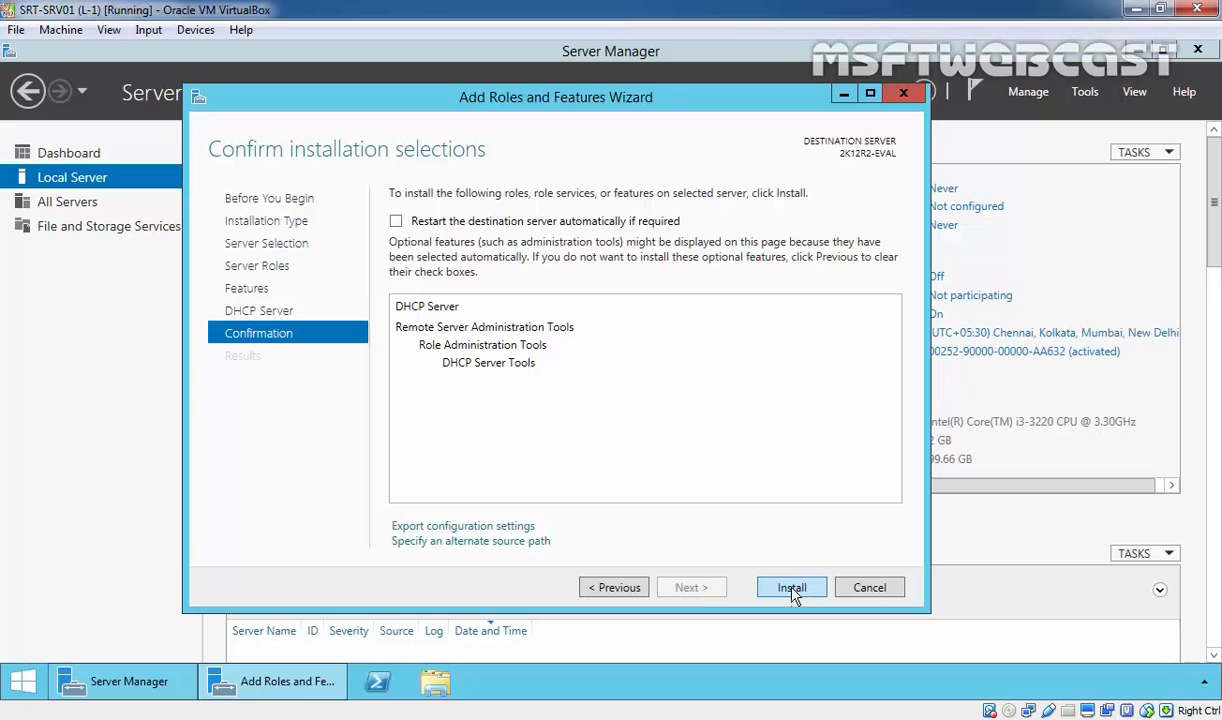
pyautogui.click(791, 587)
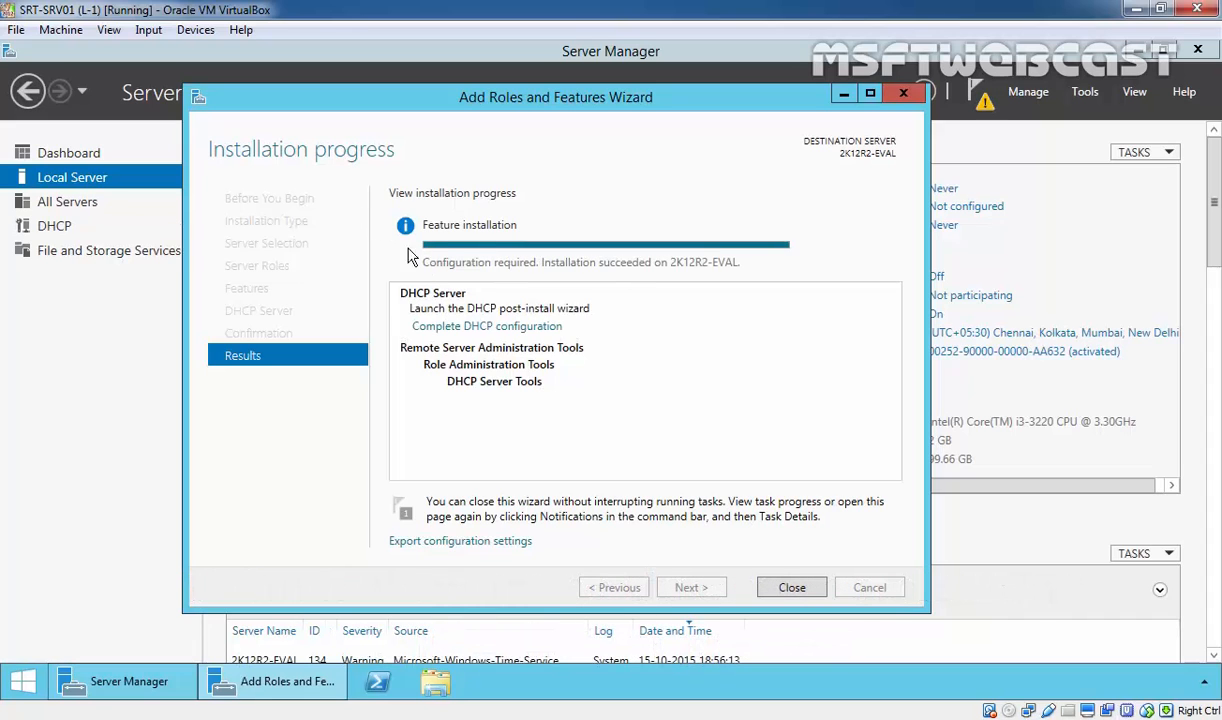
pyautogui.moveTo(435, 338)
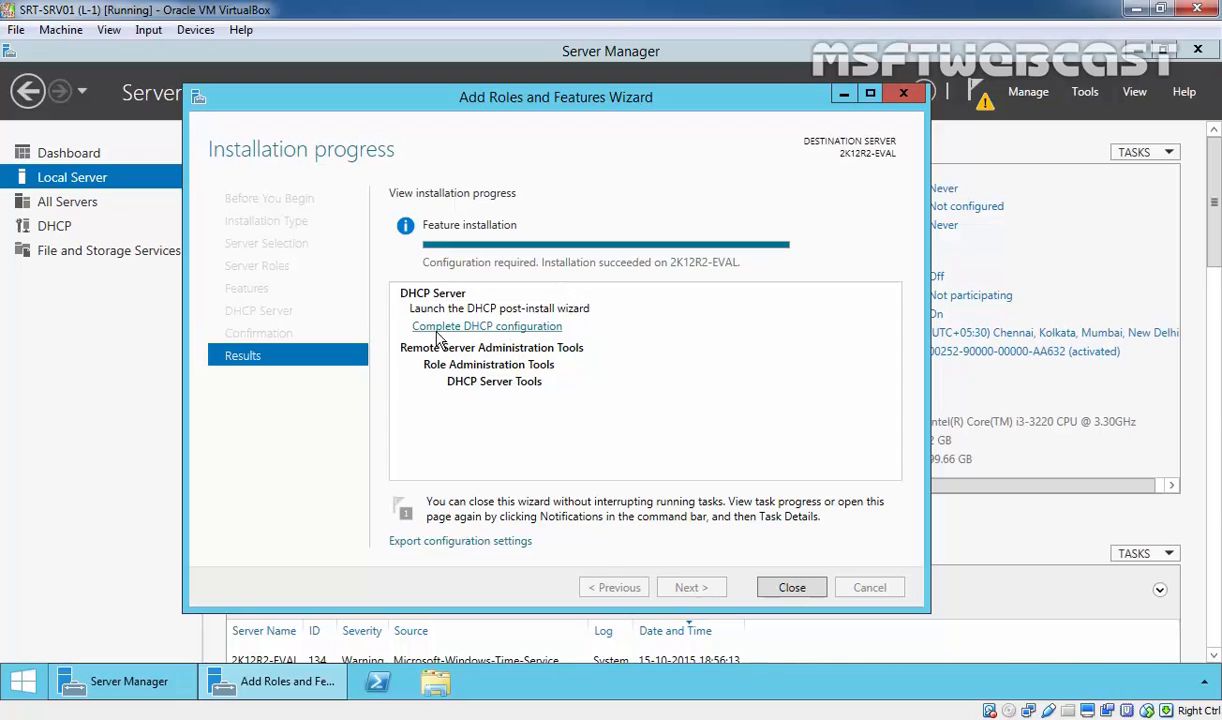
pyautogui.moveTo(518, 333)
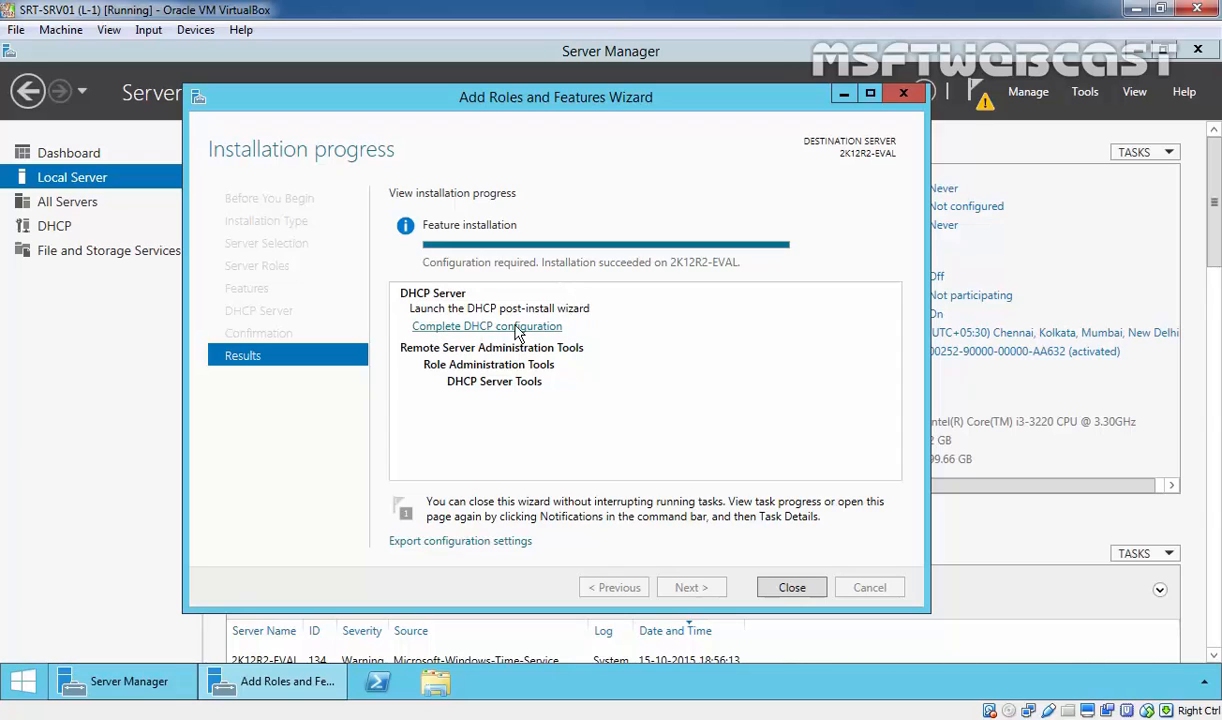
pyautogui.moveTo(498, 315)
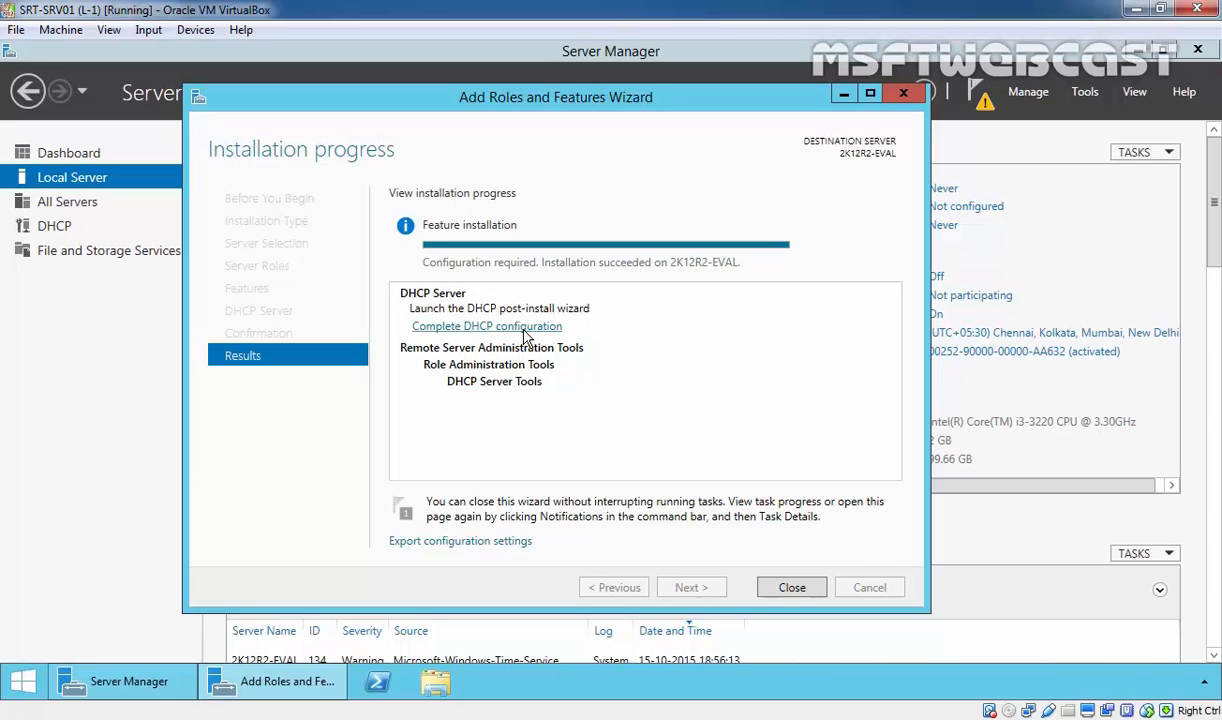
# - Commit the DHCP post-install configuration, creating DHCP Administrators and DHCP Users groups, then close it
pyautogui.click(486, 326)
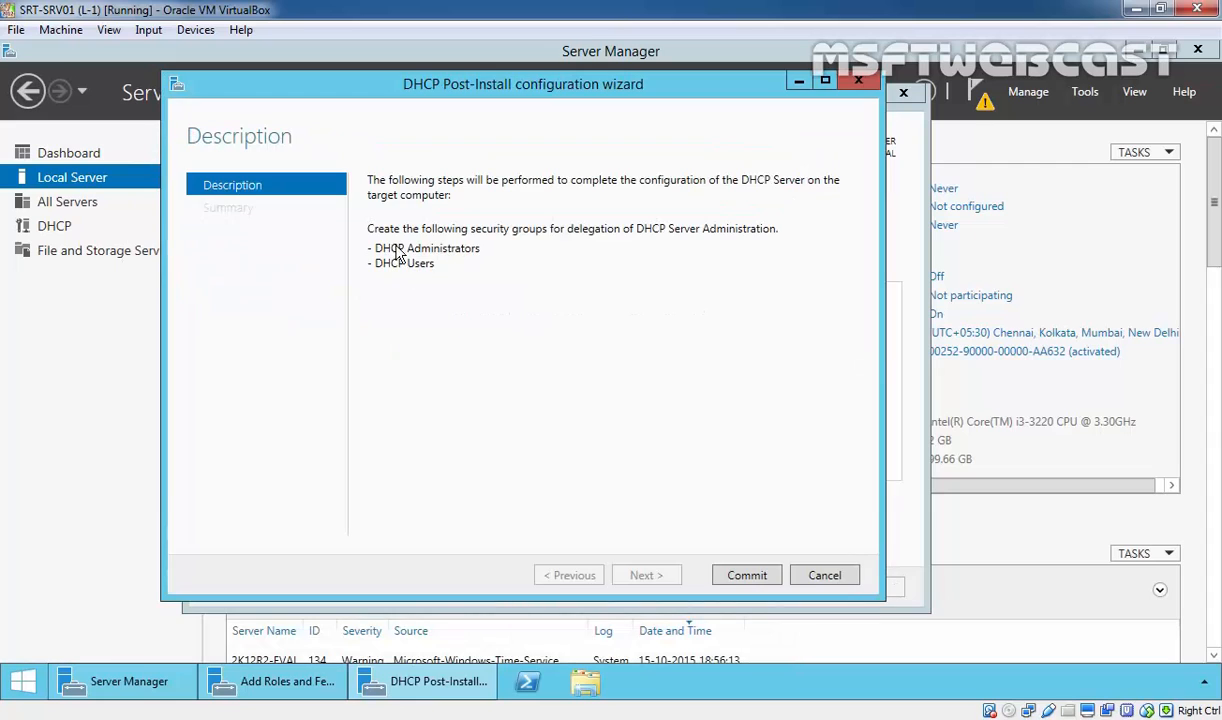
pyautogui.moveTo(540, 247)
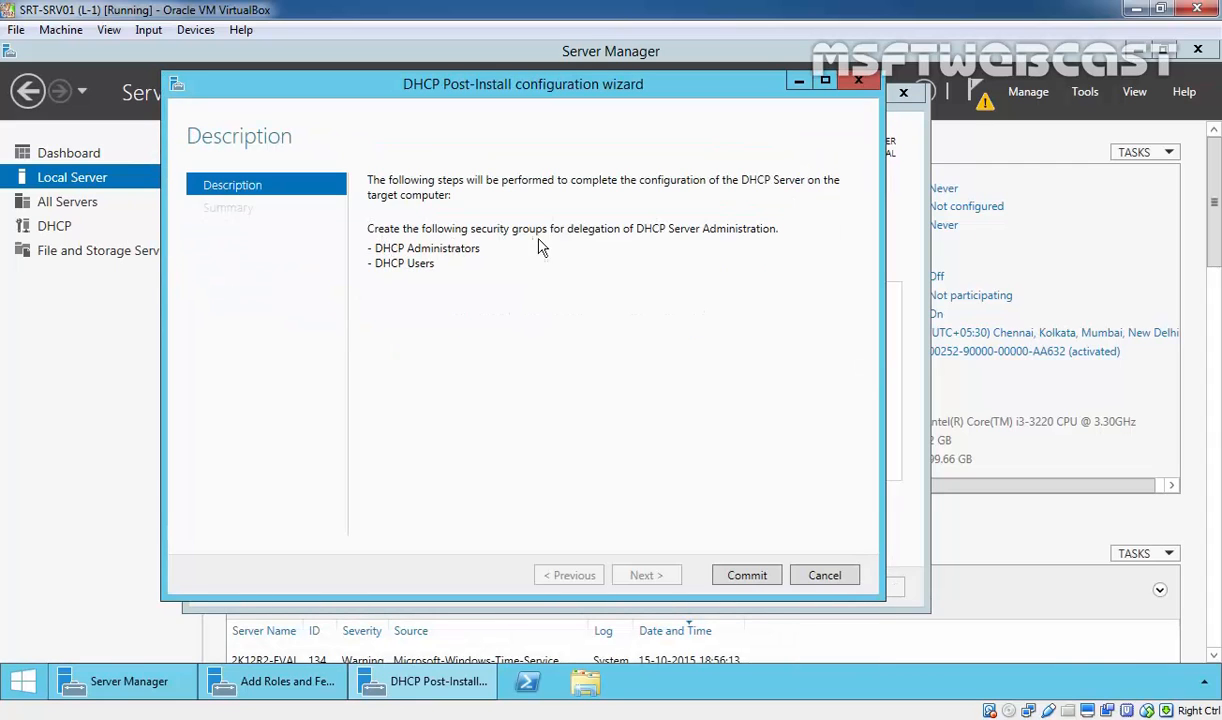
pyautogui.moveTo(745, 253)
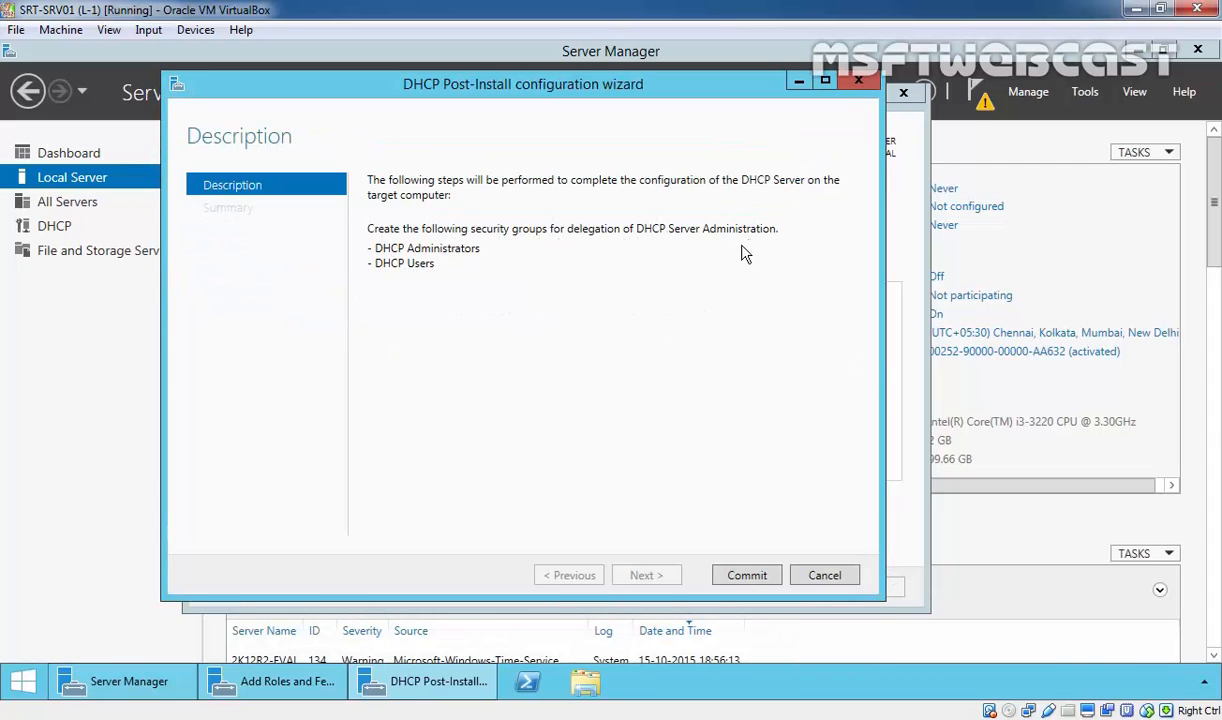
pyautogui.moveTo(458, 254)
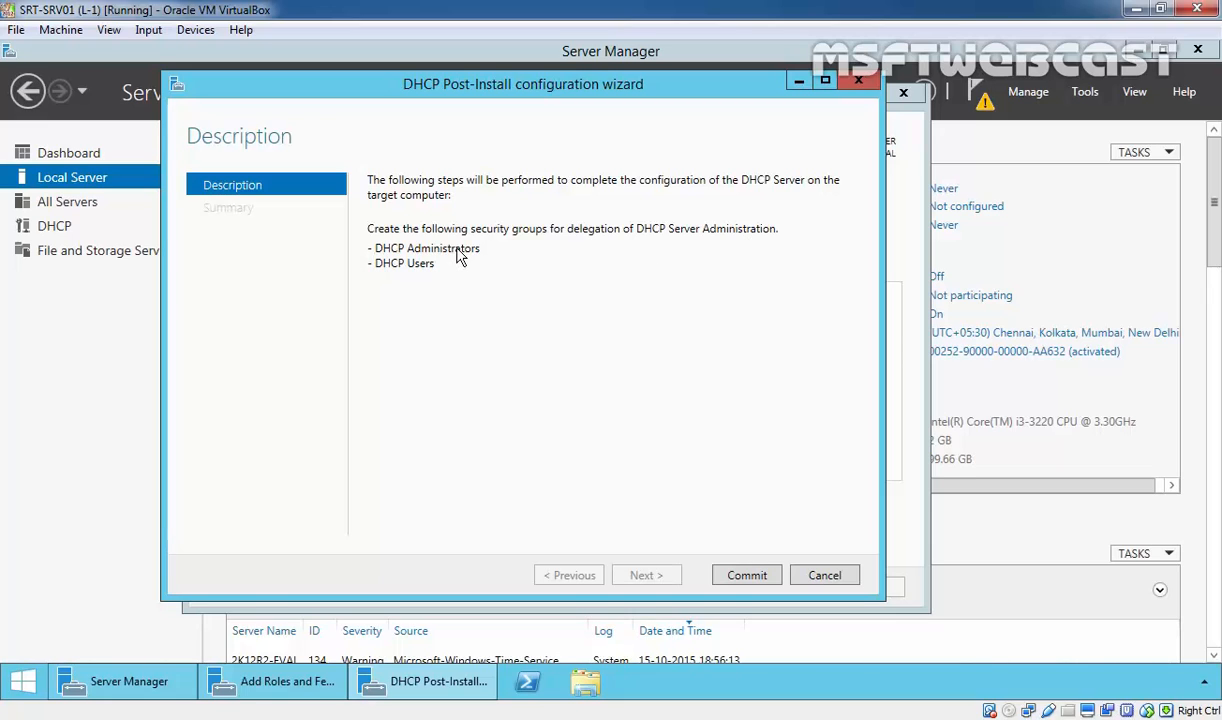
pyautogui.moveTo(485, 259)
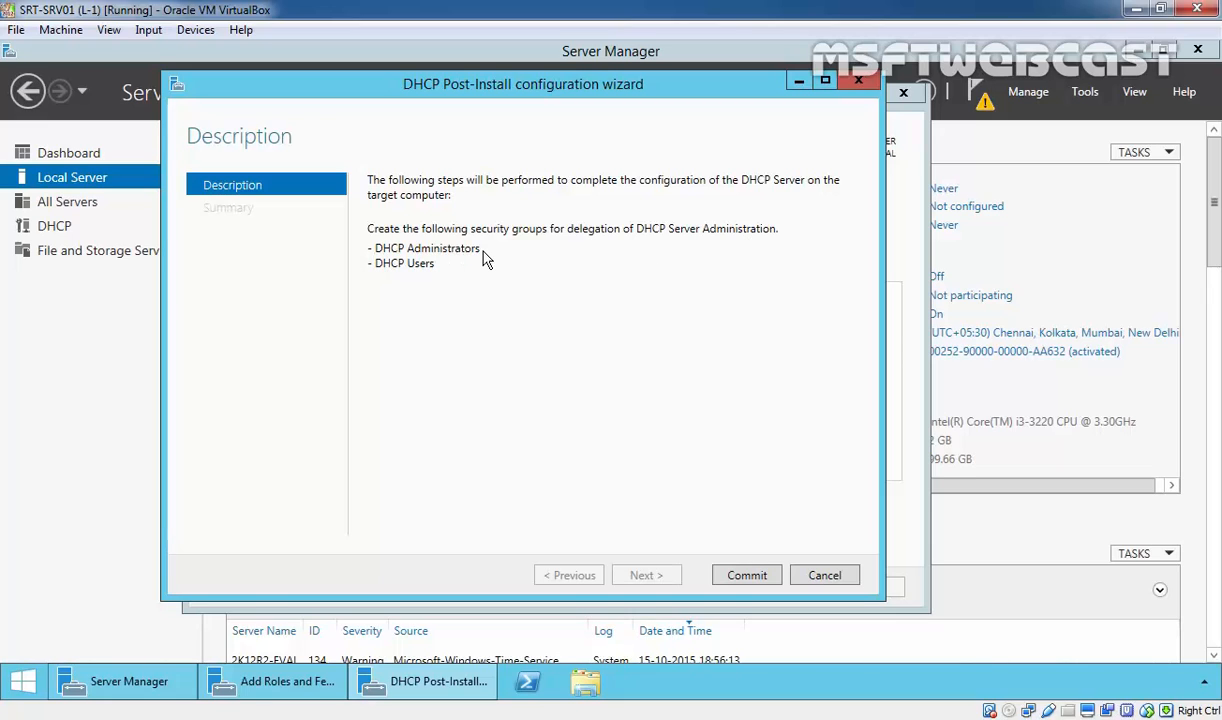
pyautogui.moveTo(405, 276)
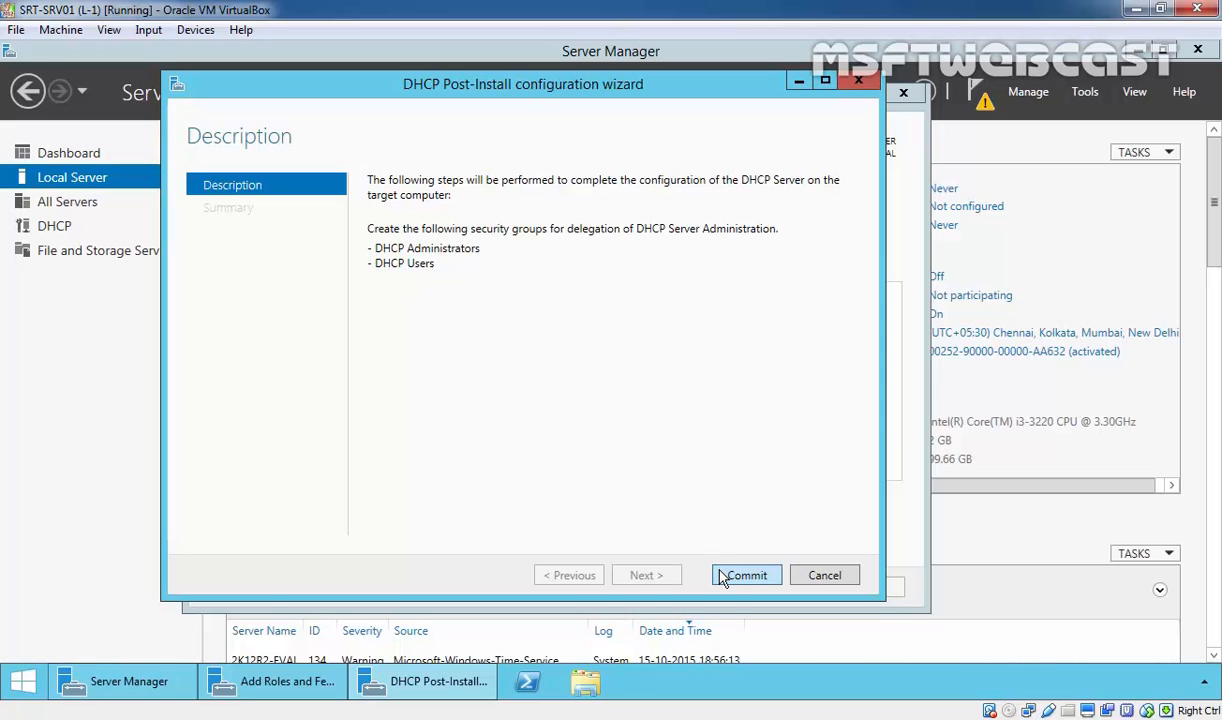
pyautogui.click(746, 575)
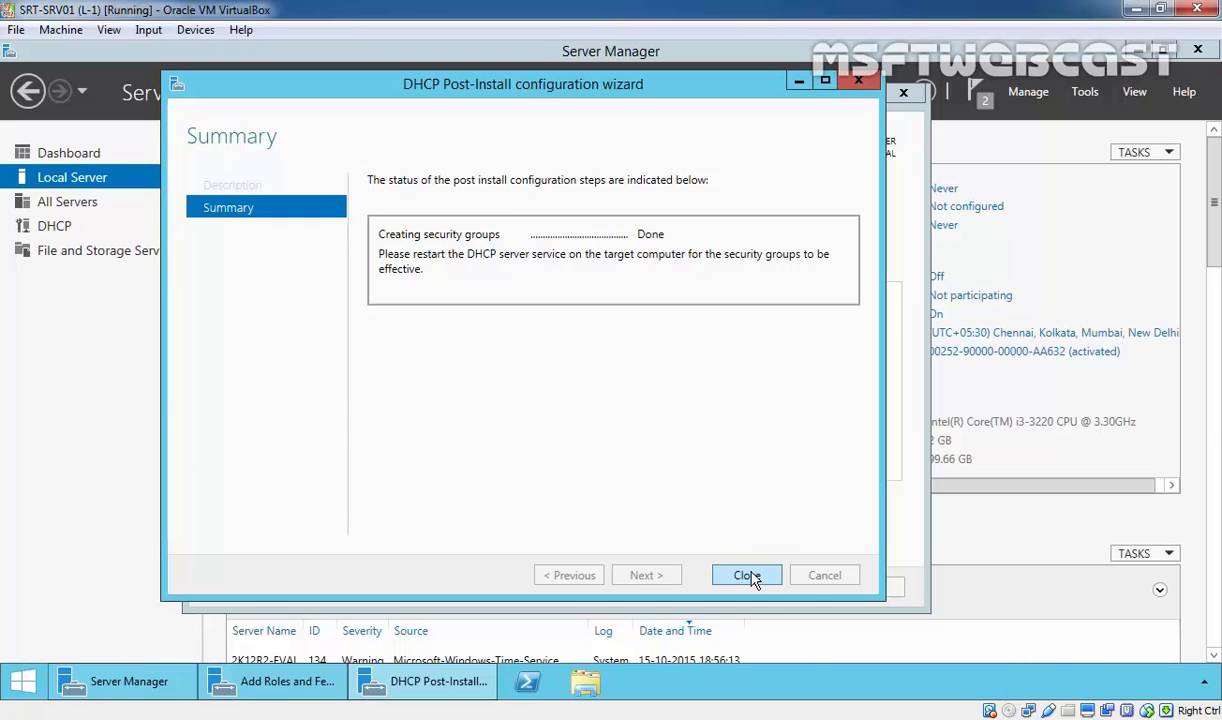
pyautogui.click(746, 575)
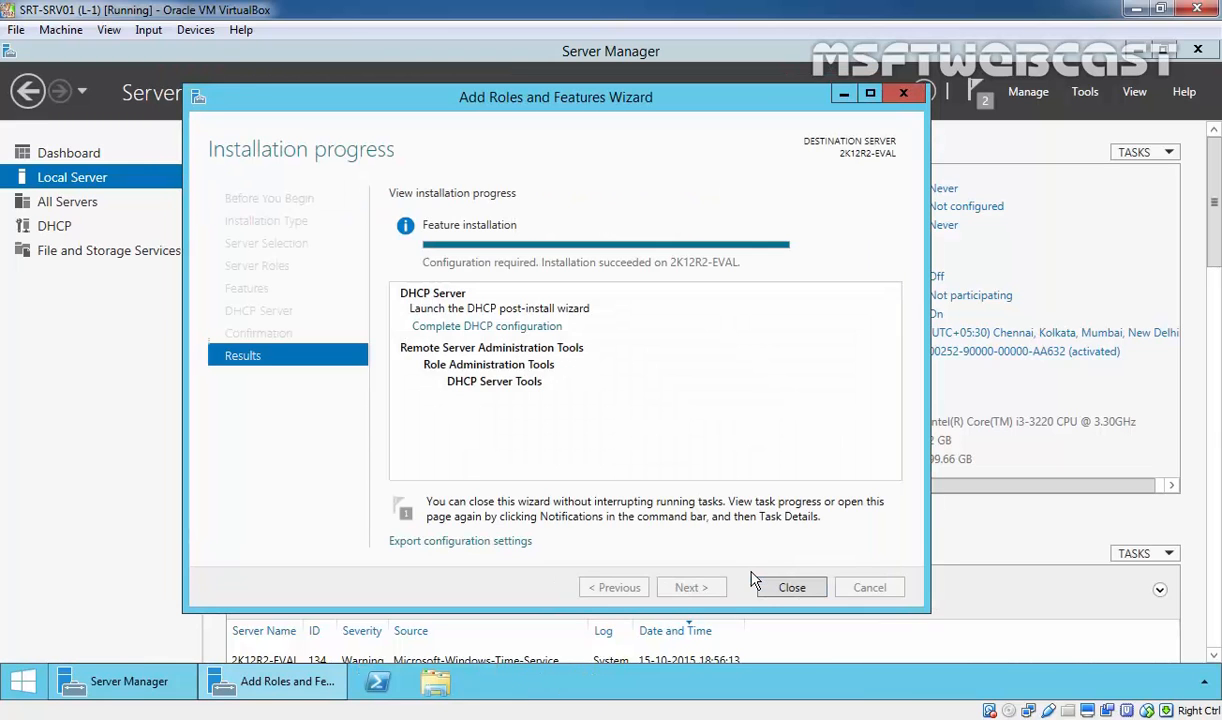
# - Close the finished installation wizard and bring up the Tools menu
pyautogui.click(791, 587)
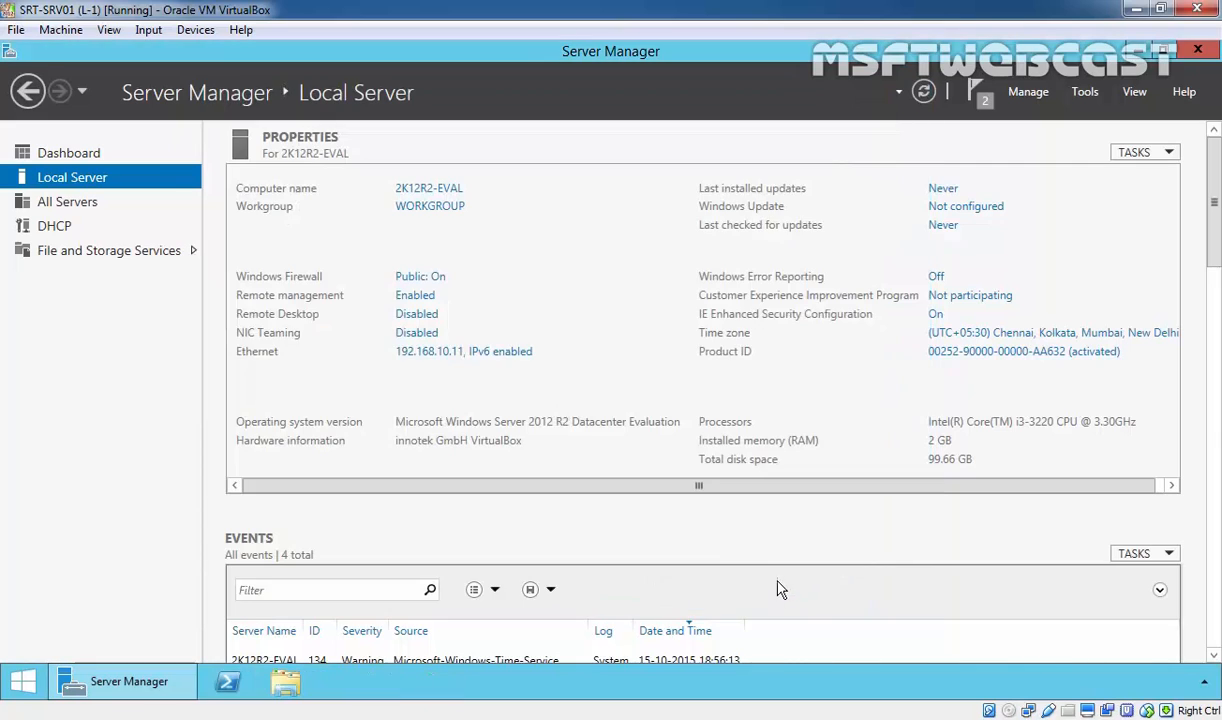
pyautogui.moveTo(1072, 105)
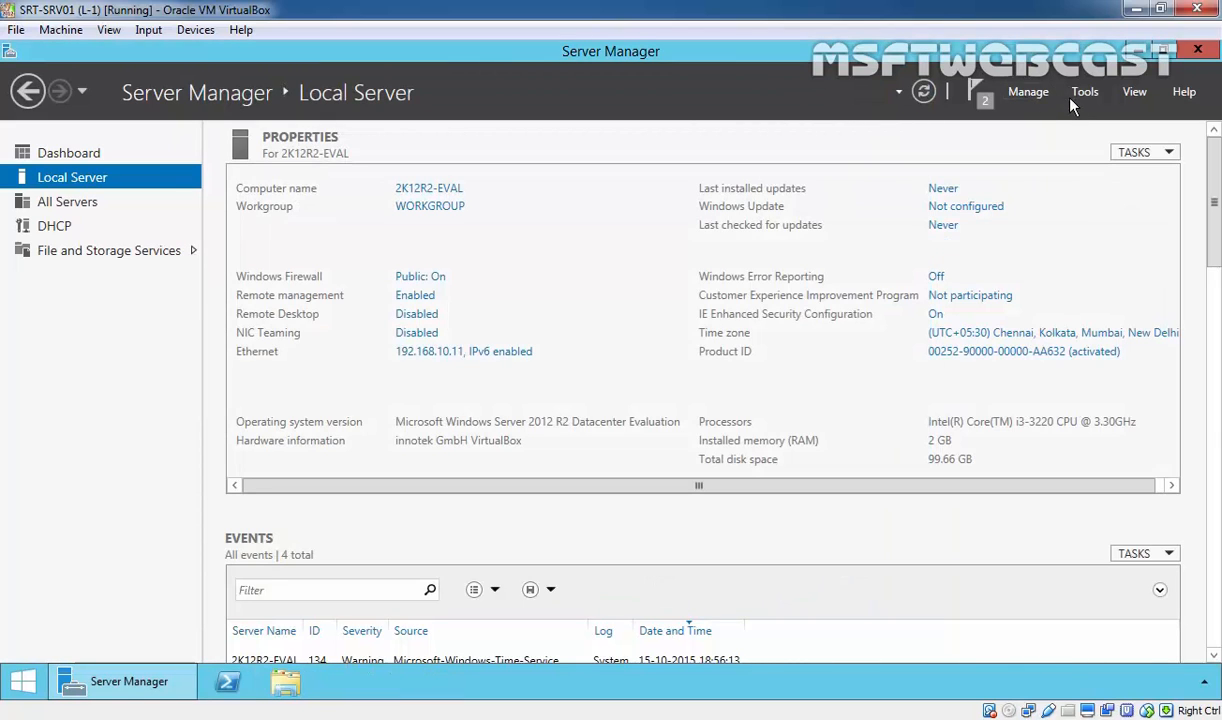
pyautogui.click(1084, 91)
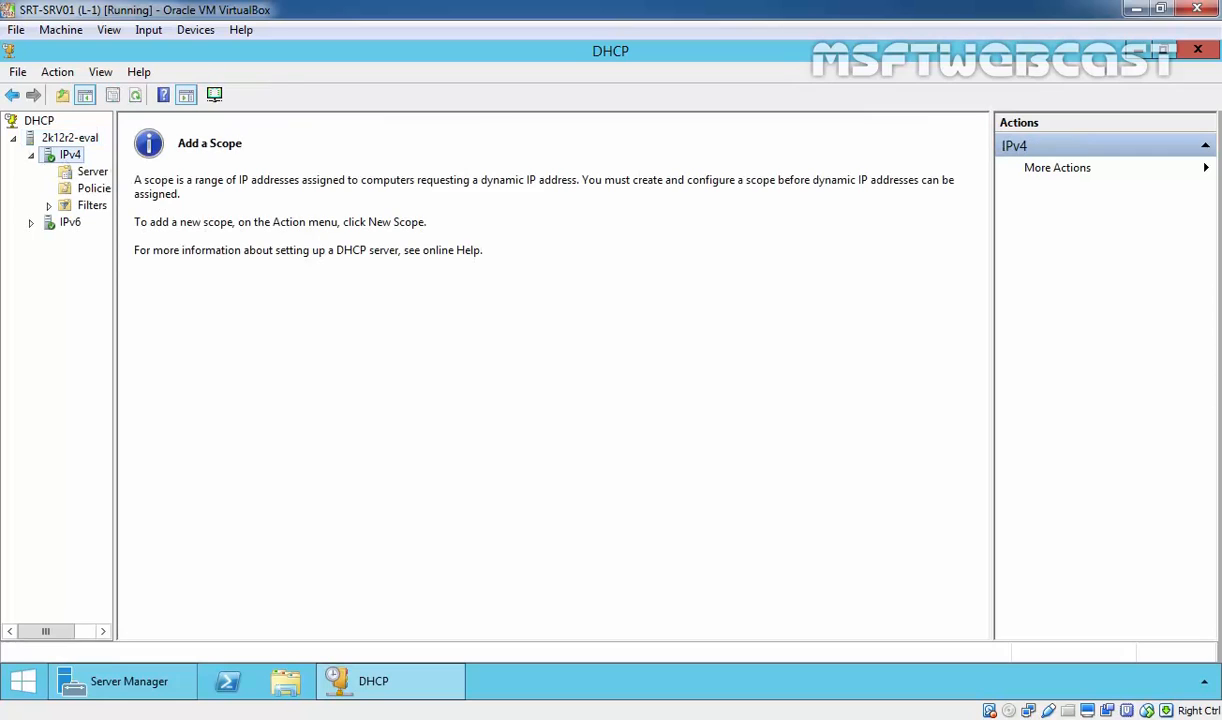
pyautogui.moveTo(291, 358)
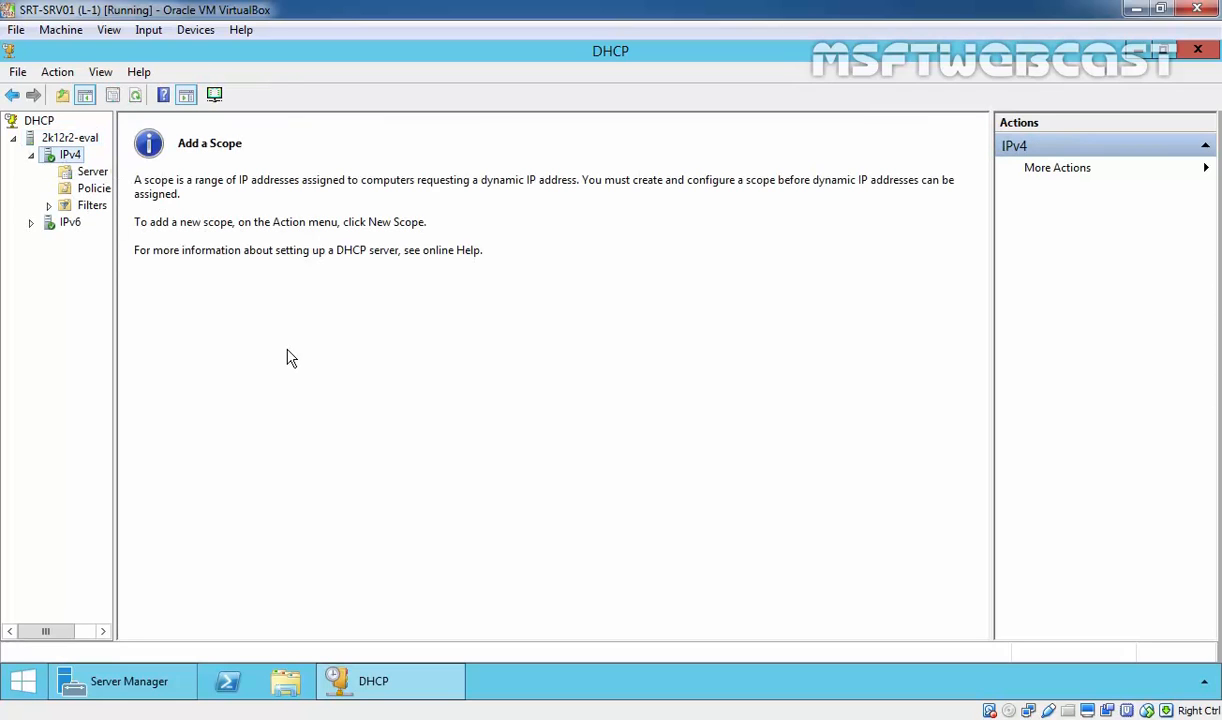
pyautogui.moveTo(378, 393)
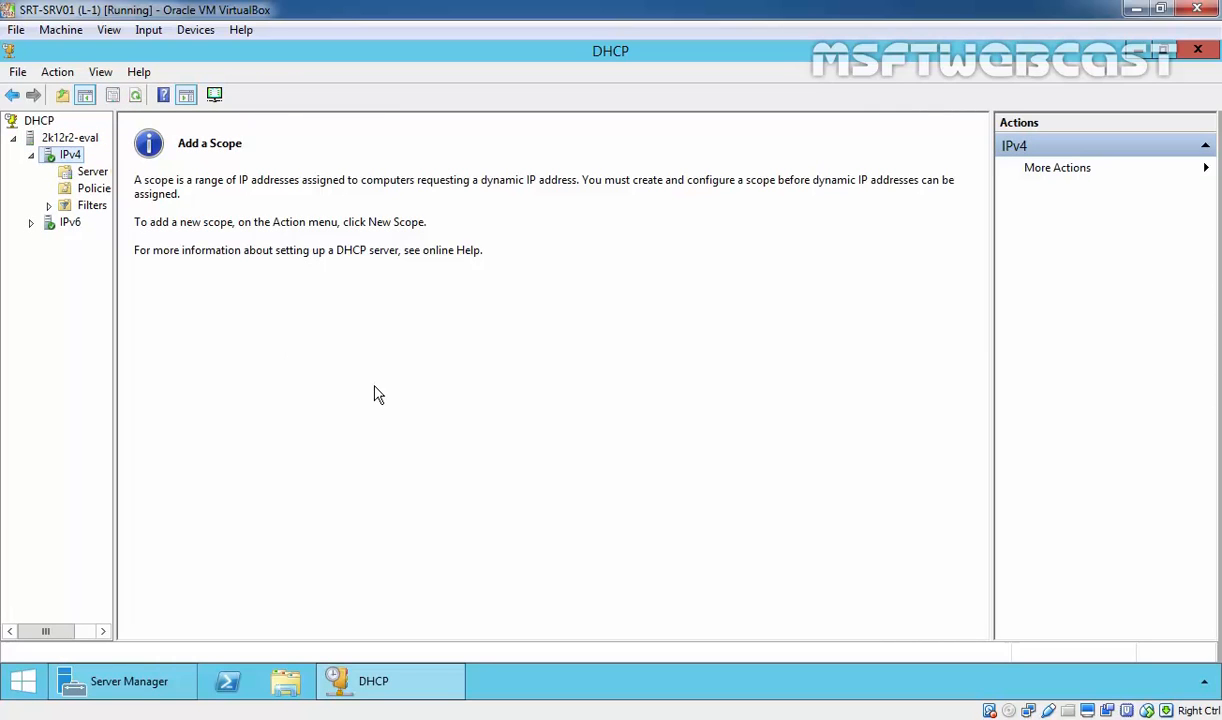